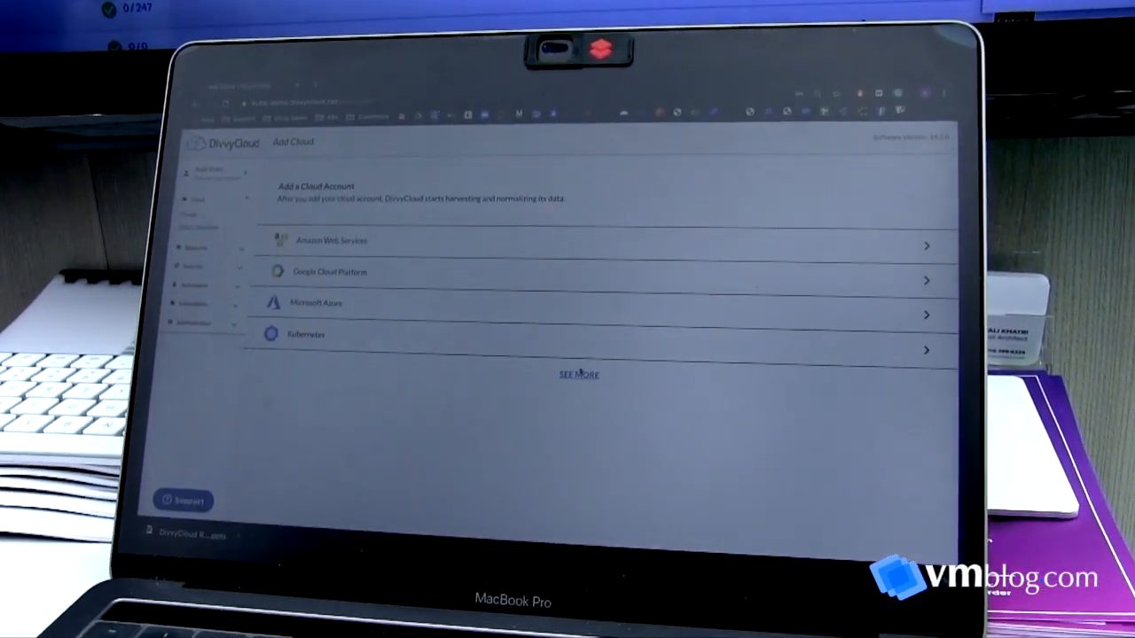
# Step: Reveal the full list of supported cloud providers and scroll through it
pyautogui.click(578, 374)
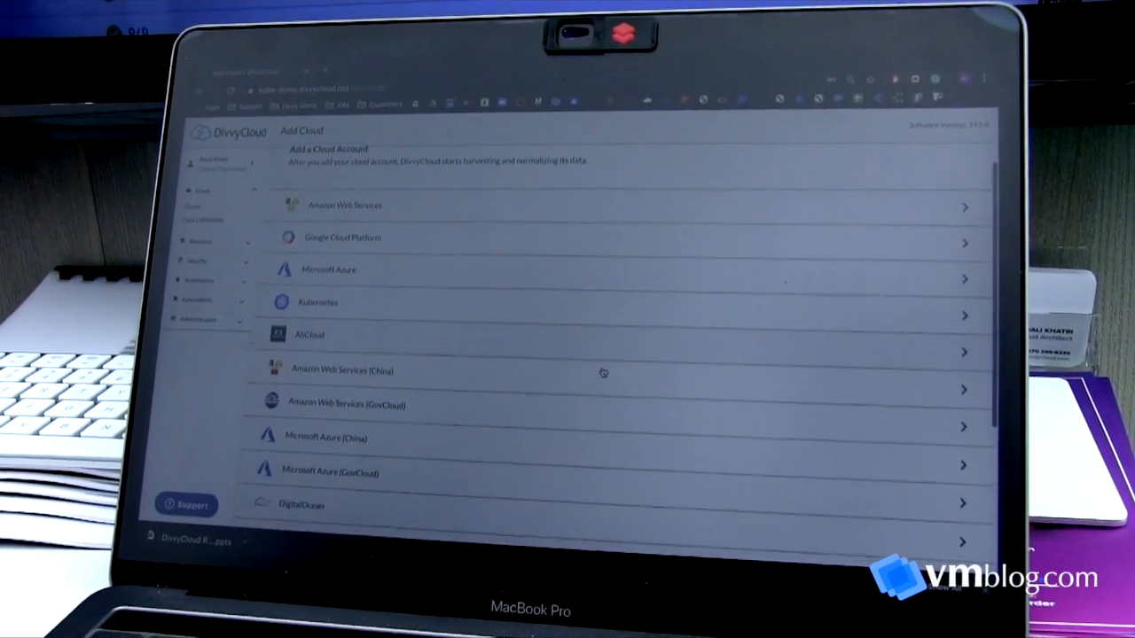
pyautogui.scroll(-3)
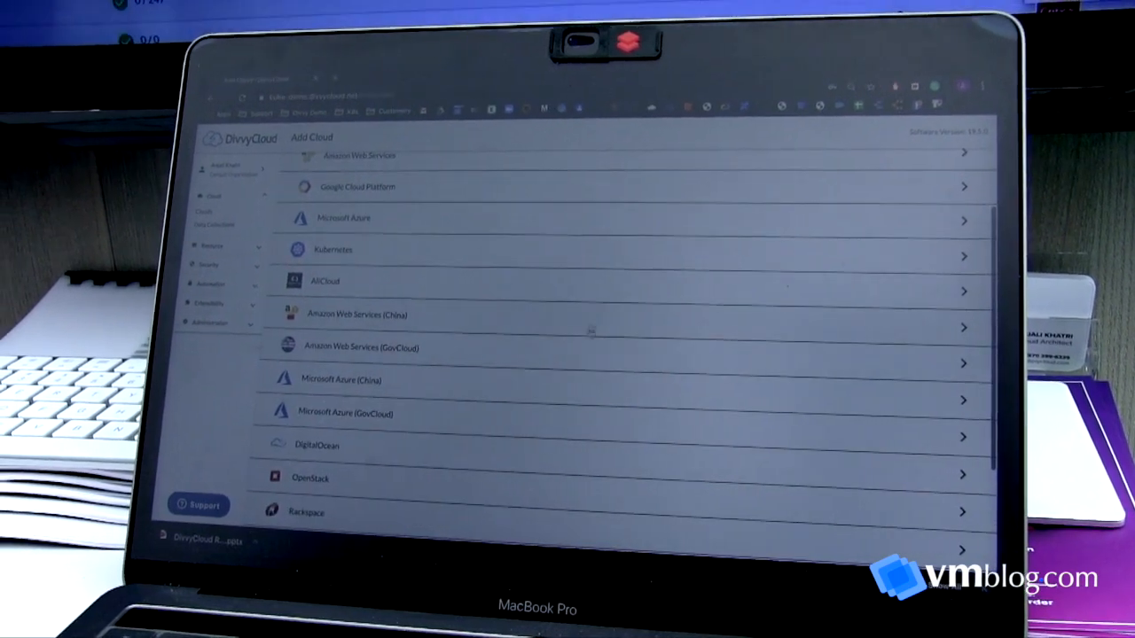
pyautogui.scroll(-3)
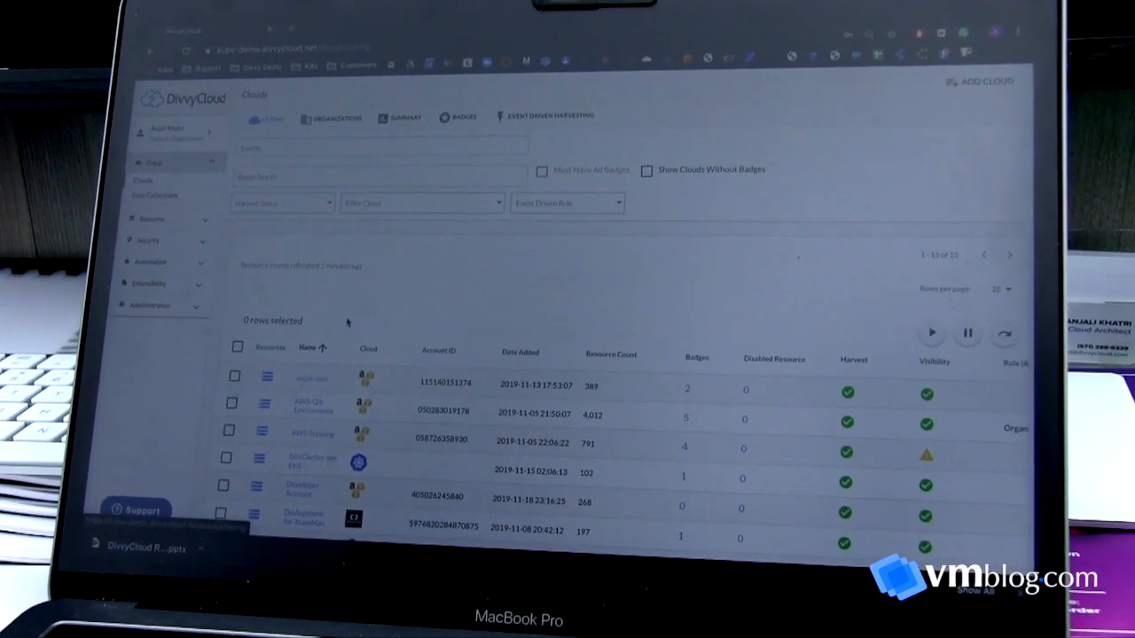
# Step: Scroll the Resources inventory of compute, storage and network resource counts across 15 clouds
pyautogui.scroll(-3)
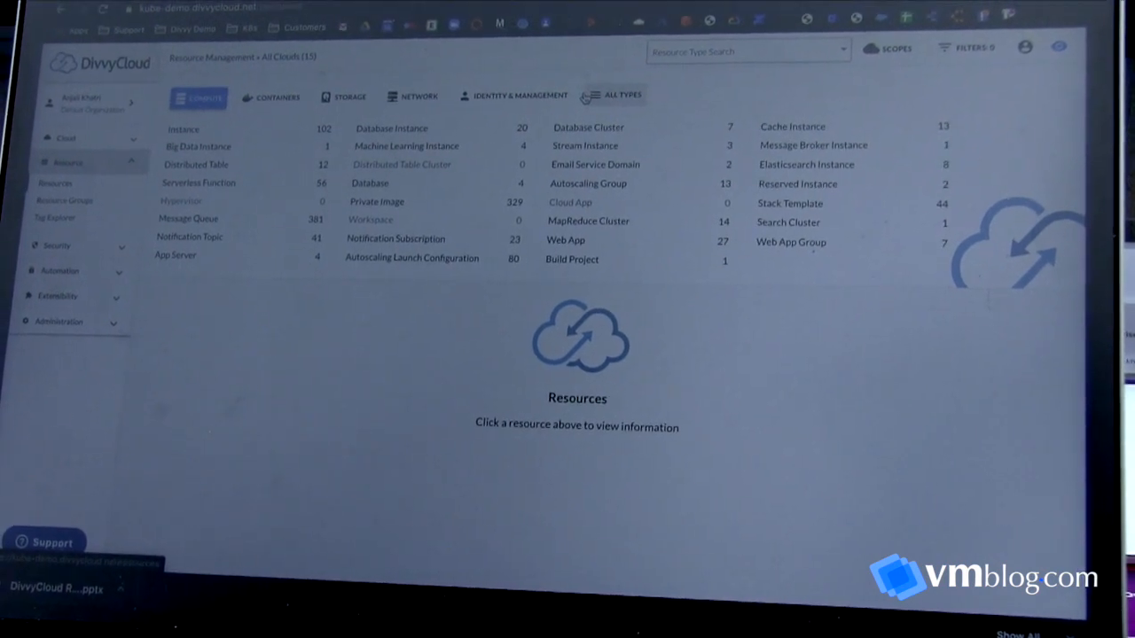
# Step: Show all resource types, list the 102 compute instances, then show Containers category counts
pyautogui.click(623, 95)
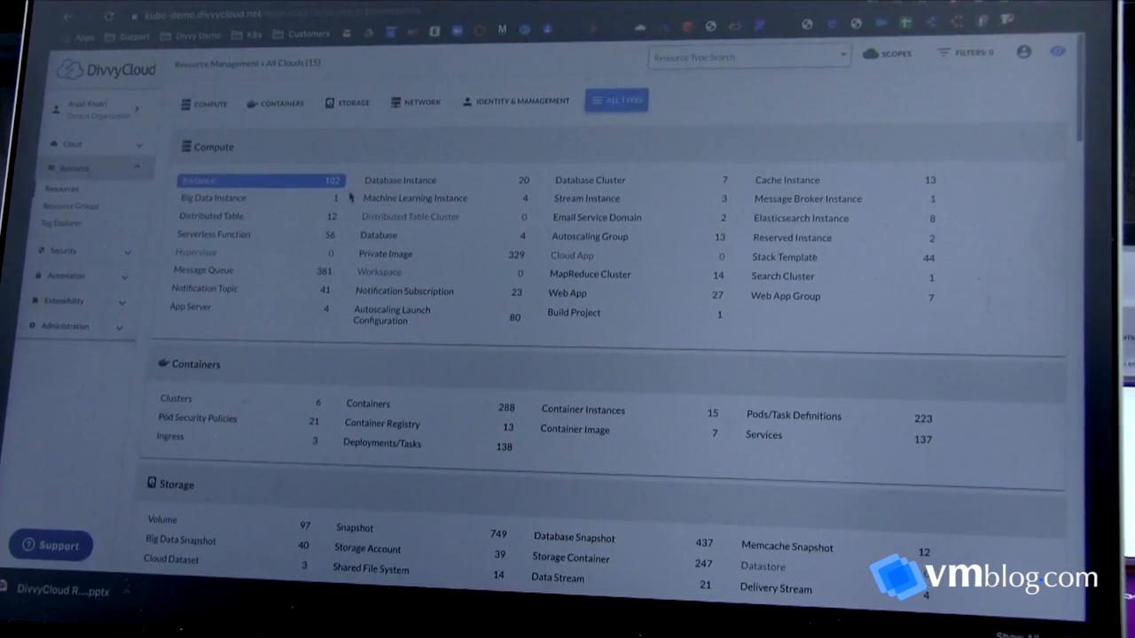
pyautogui.click(199, 180)
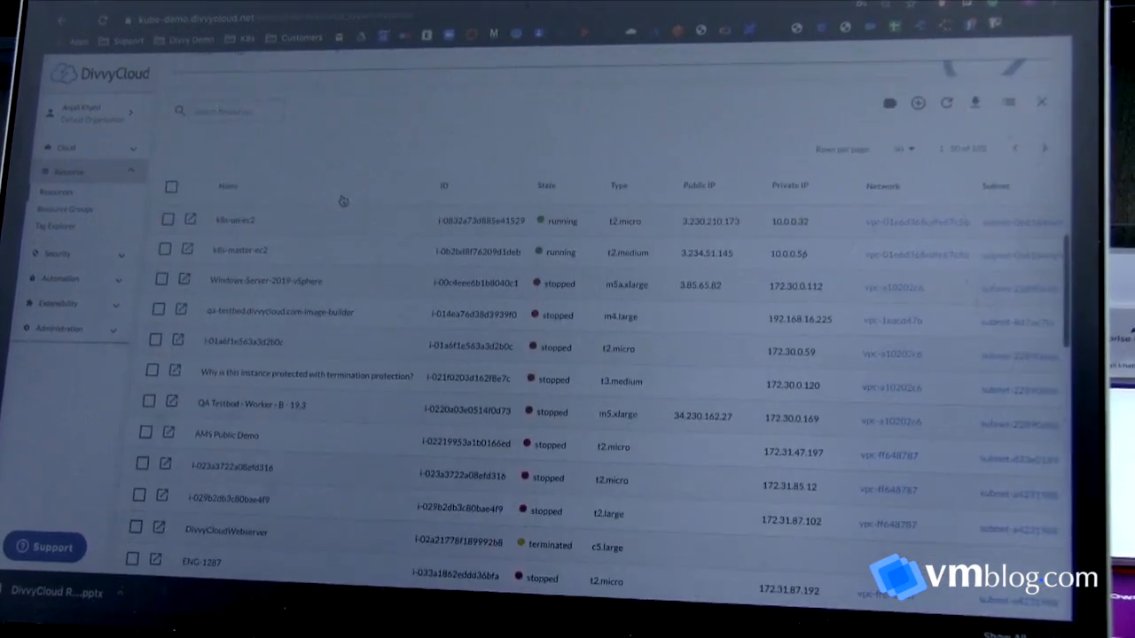
pyautogui.scroll(-3)
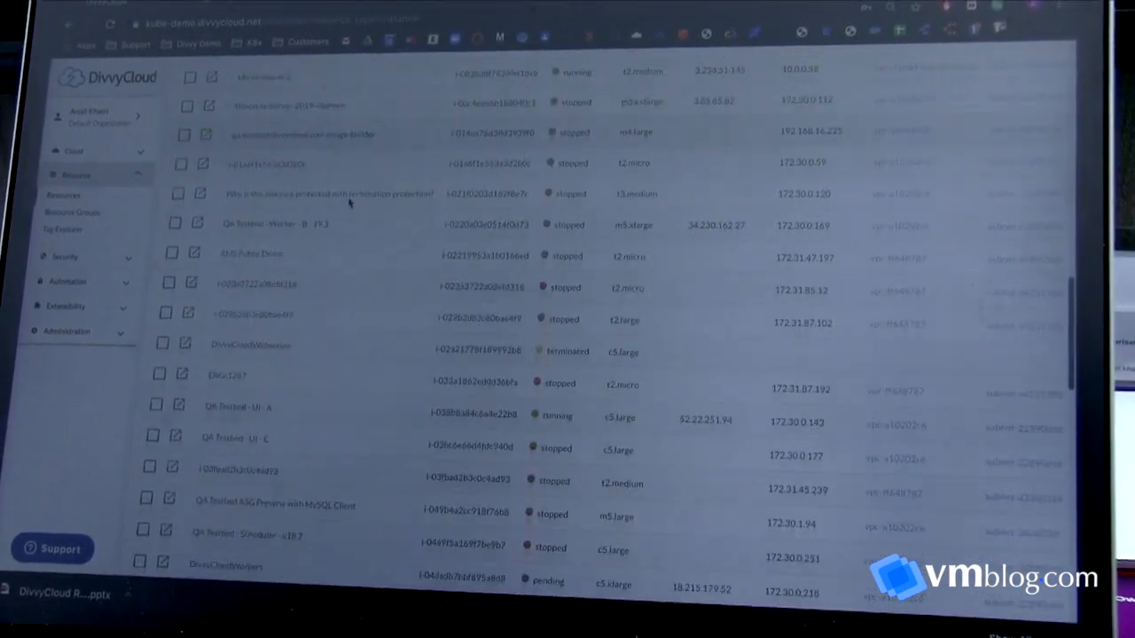
pyautogui.scroll(-3)
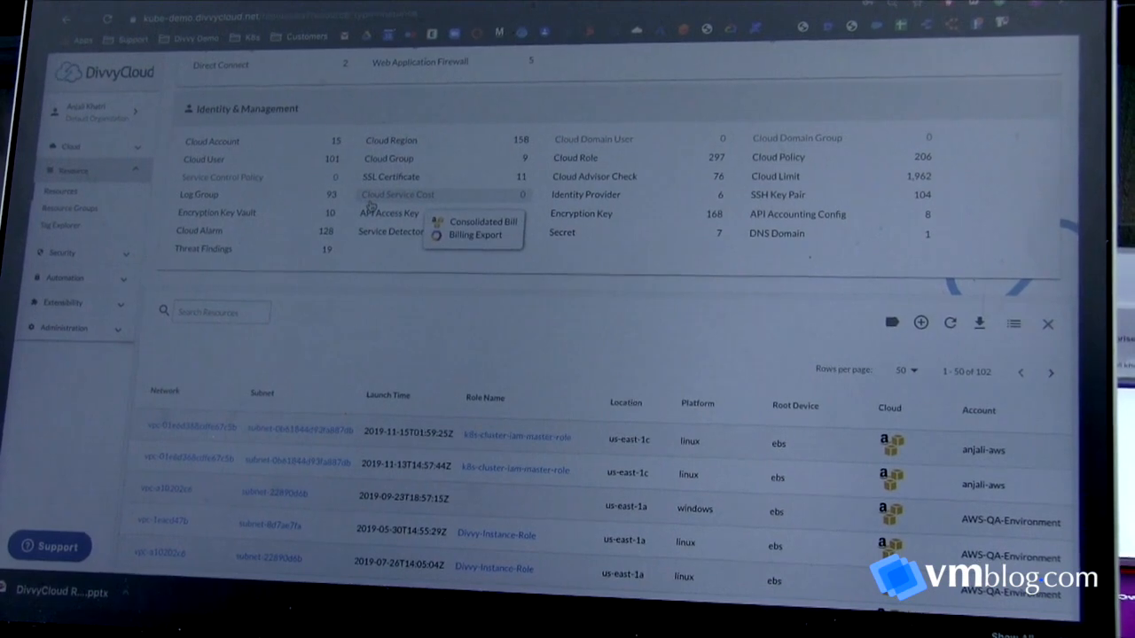
pyautogui.scroll(-3)
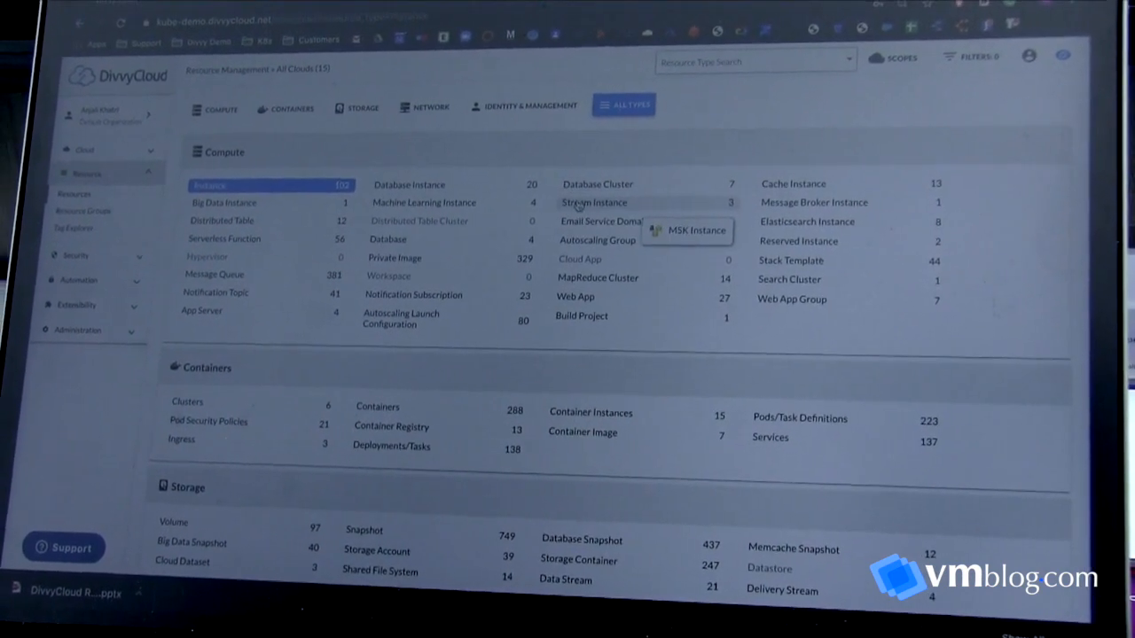
pyautogui.moveTo(577, 222)
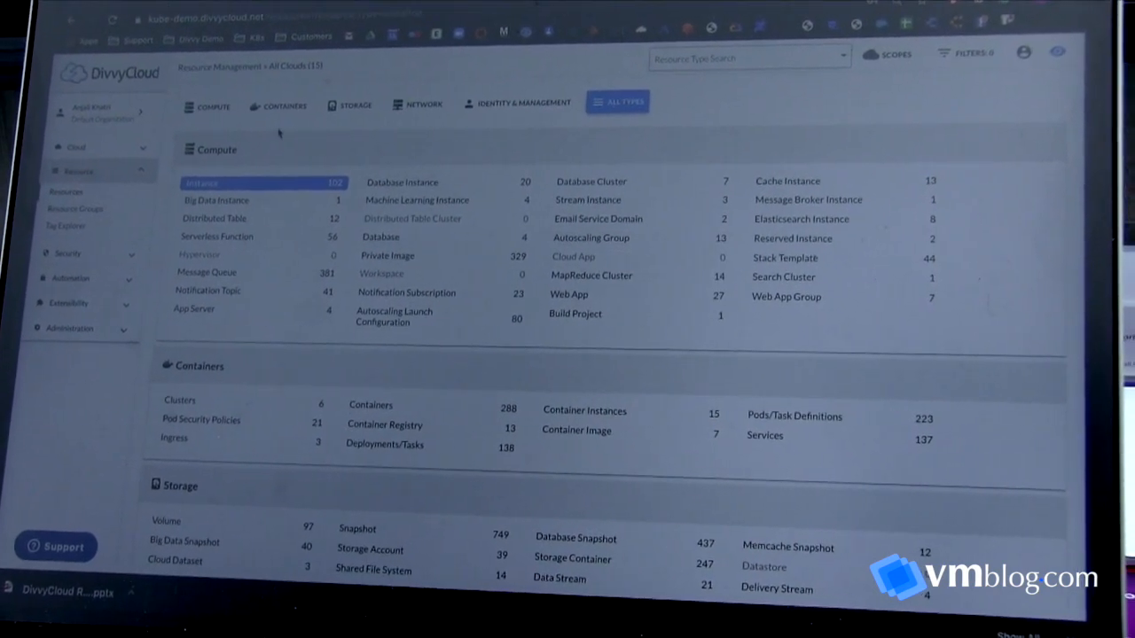
pyautogui.click(275, 103)
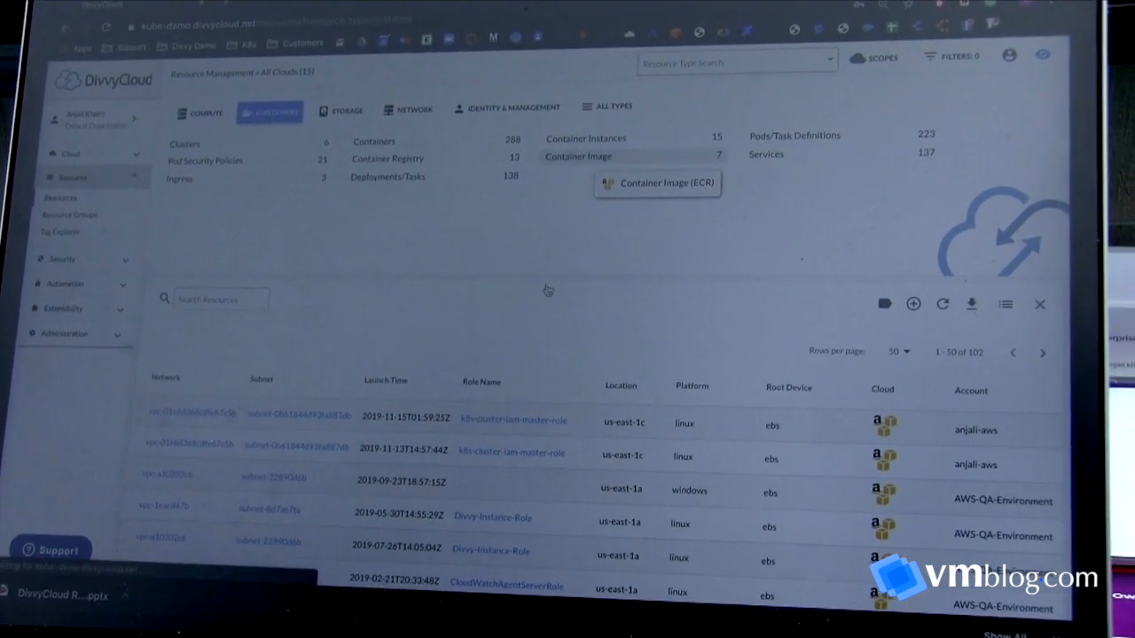
# Step: List the 7 container images and review one image's CVE vulnerabilities
pyautogui.click(577, 156)
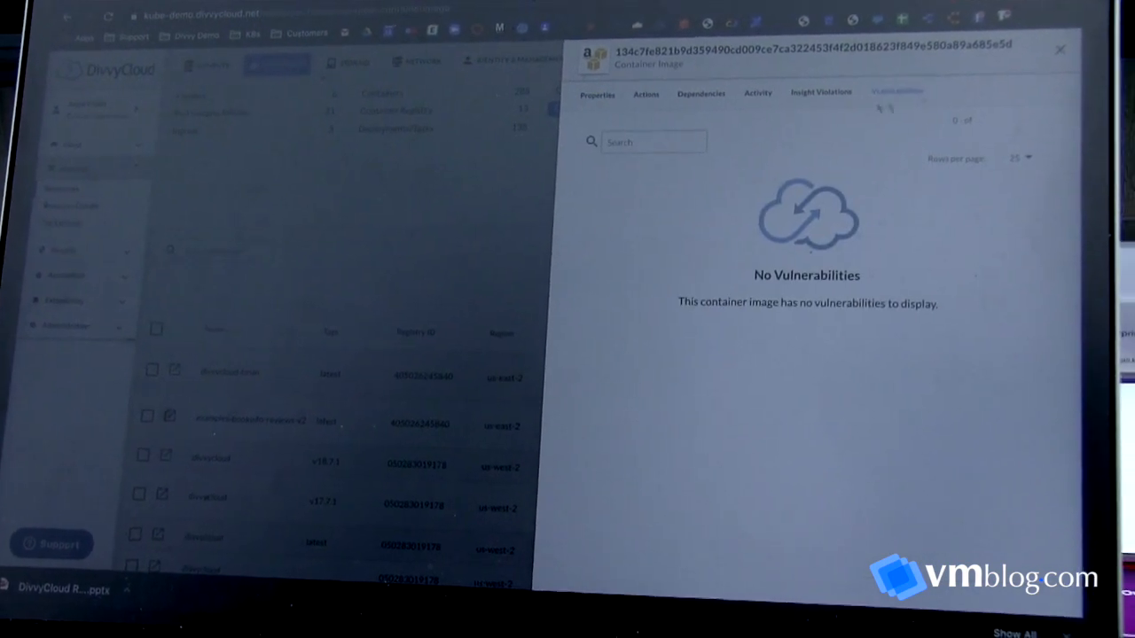
pyautogui.click(896, 91)
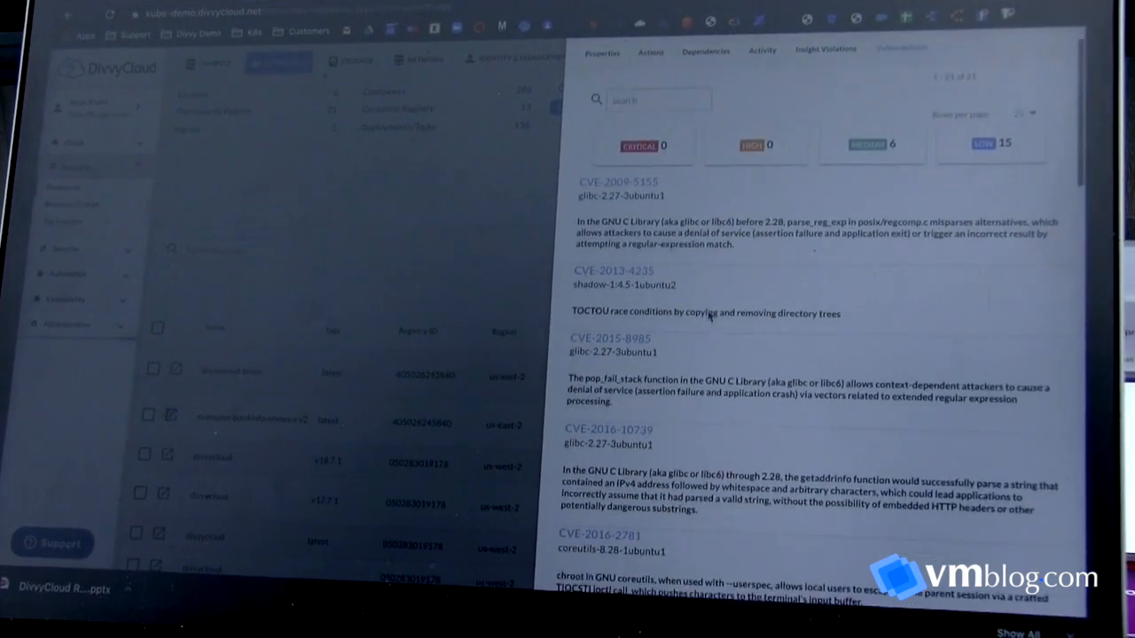
pyautogui.scroll(-3)
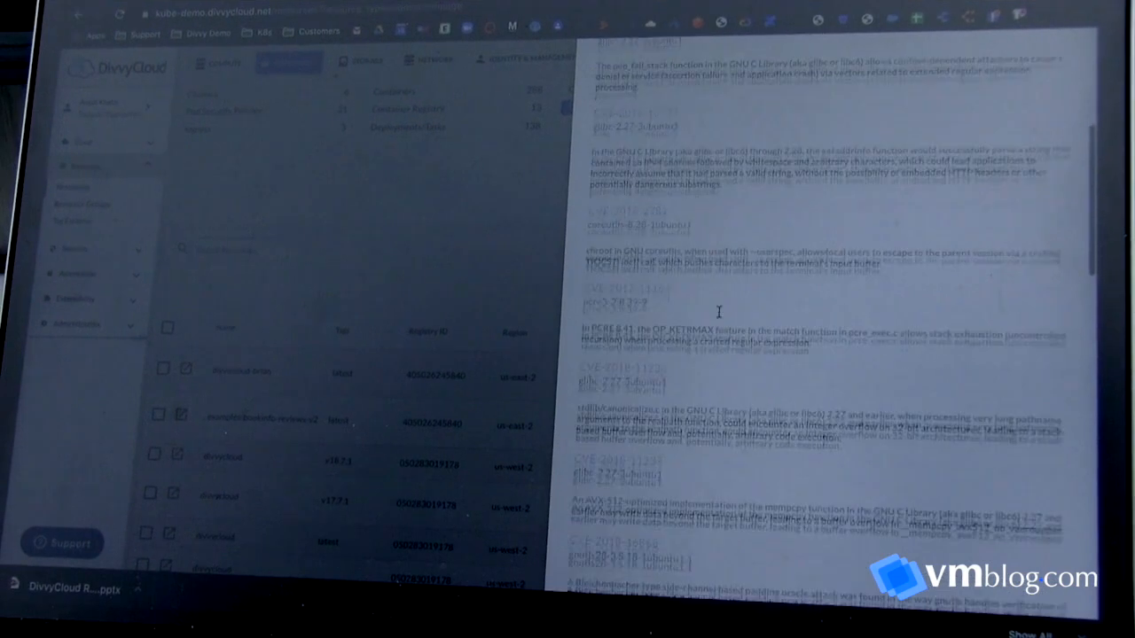
pyautogui.scroll(-3)
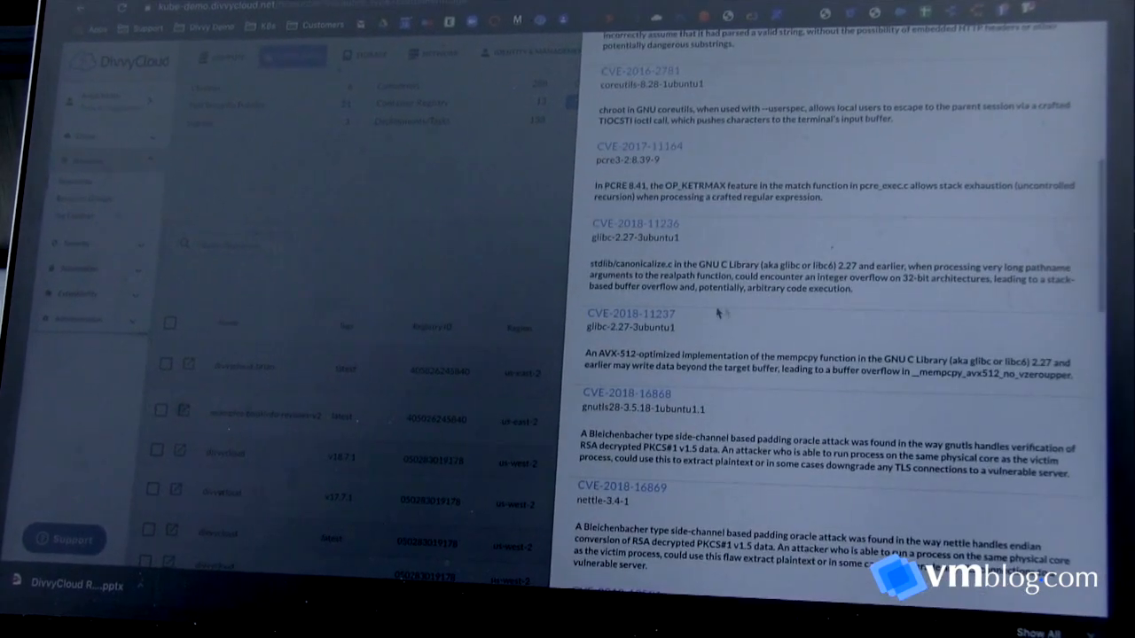
pyautogui.click(1078, 252)
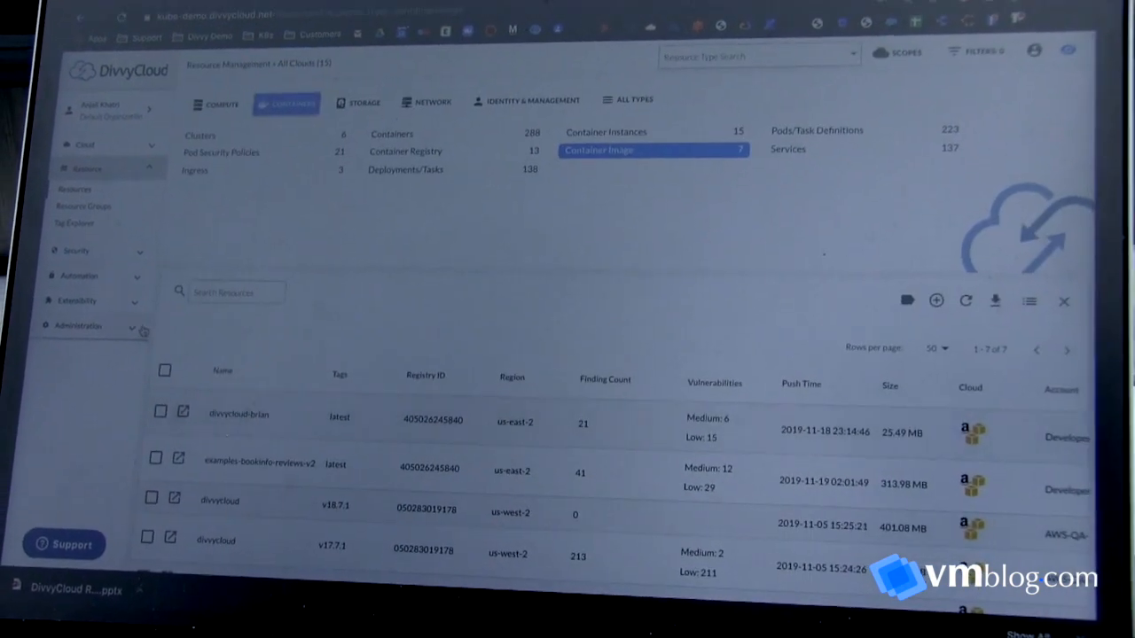
pyautogui.click(76, 251)
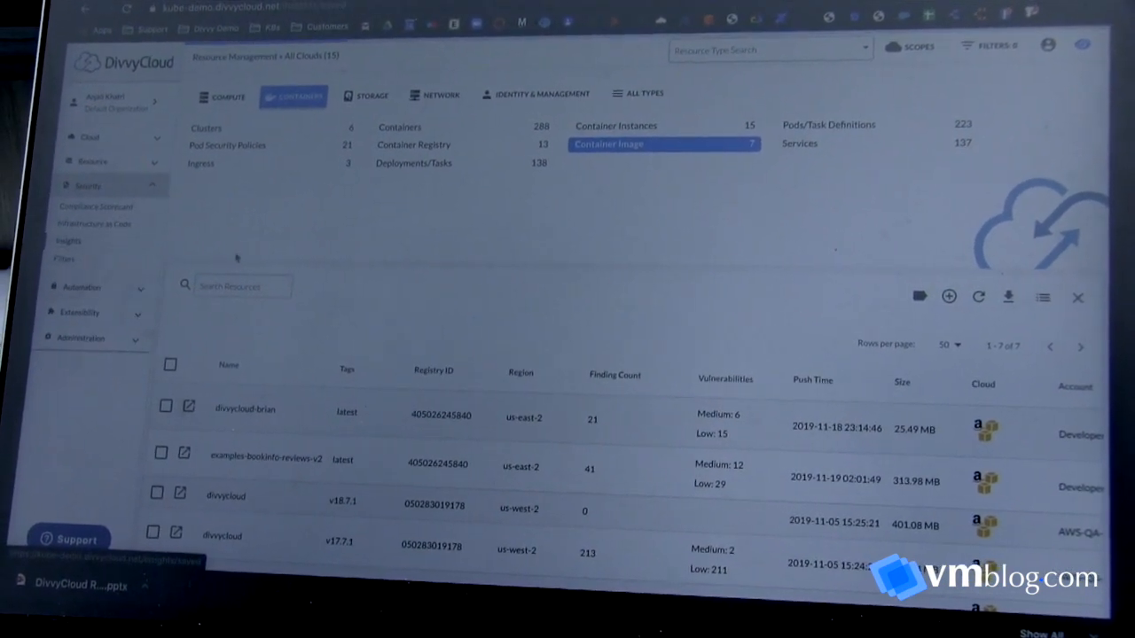
# Step: Open Security > Insights to see security checks sorted by severity
pyautogui.click(70, 243)
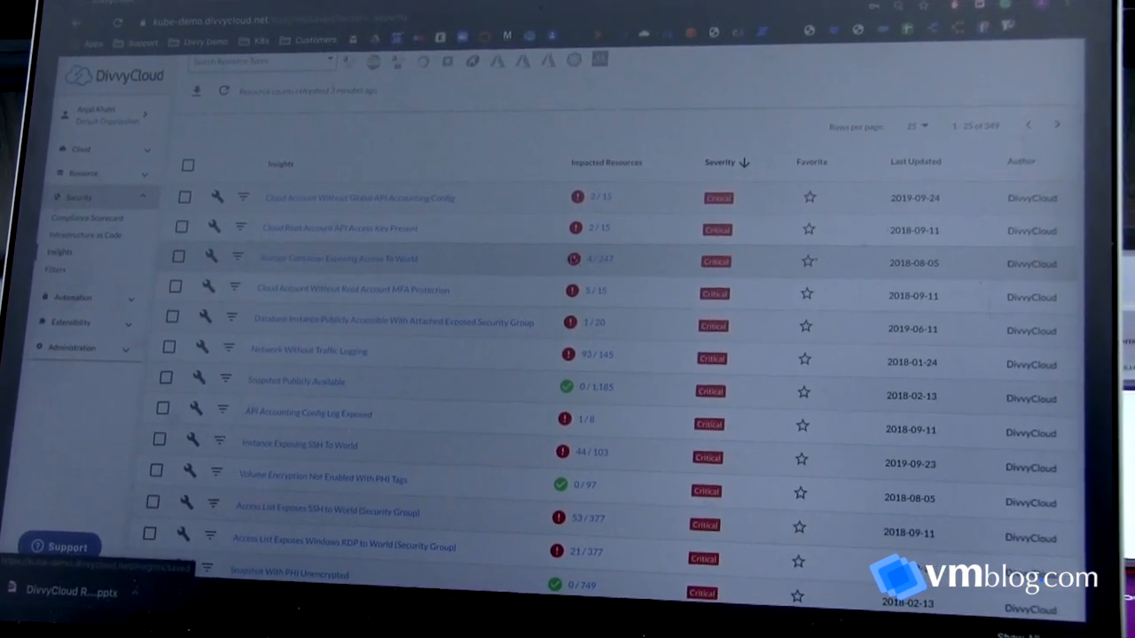
pyautogui.click(337, 258)
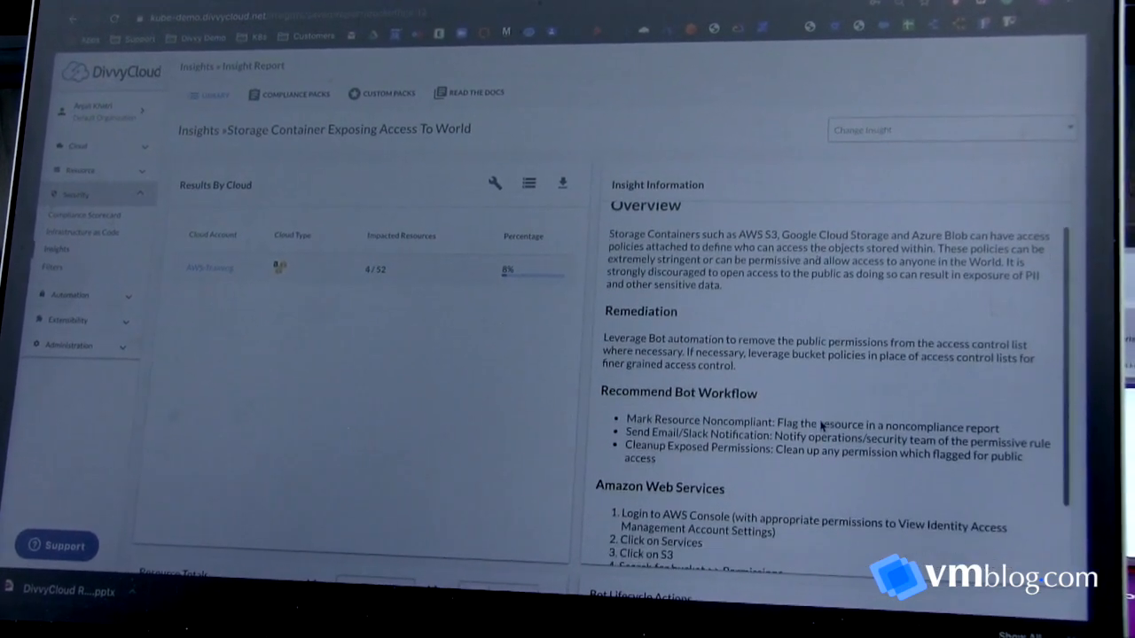
pyautogui.scroll(-3)
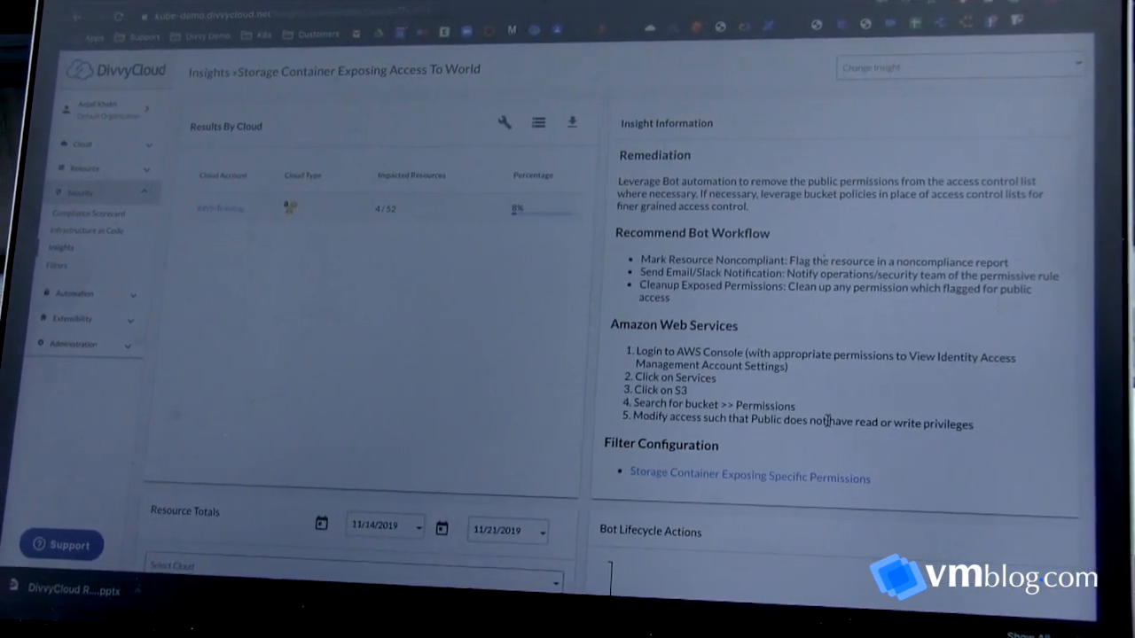
pyautogui.scroll(3)
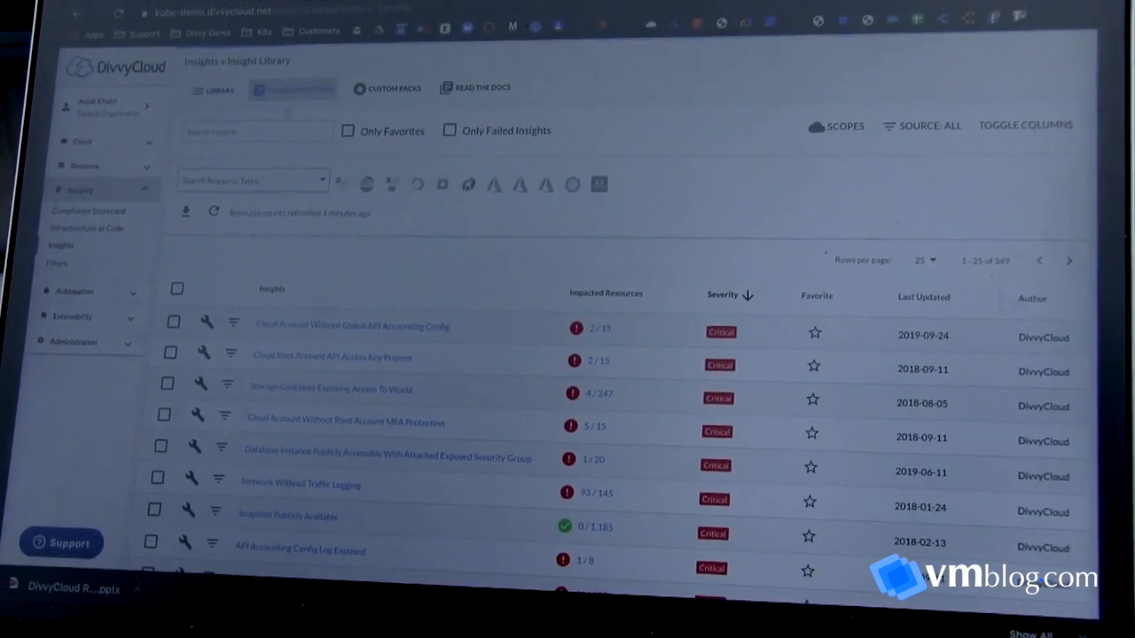
# Step: Review the PCI DSS compliance pack insights, then reset filters to show all 349 insights
pyautogui.click(292, 87)
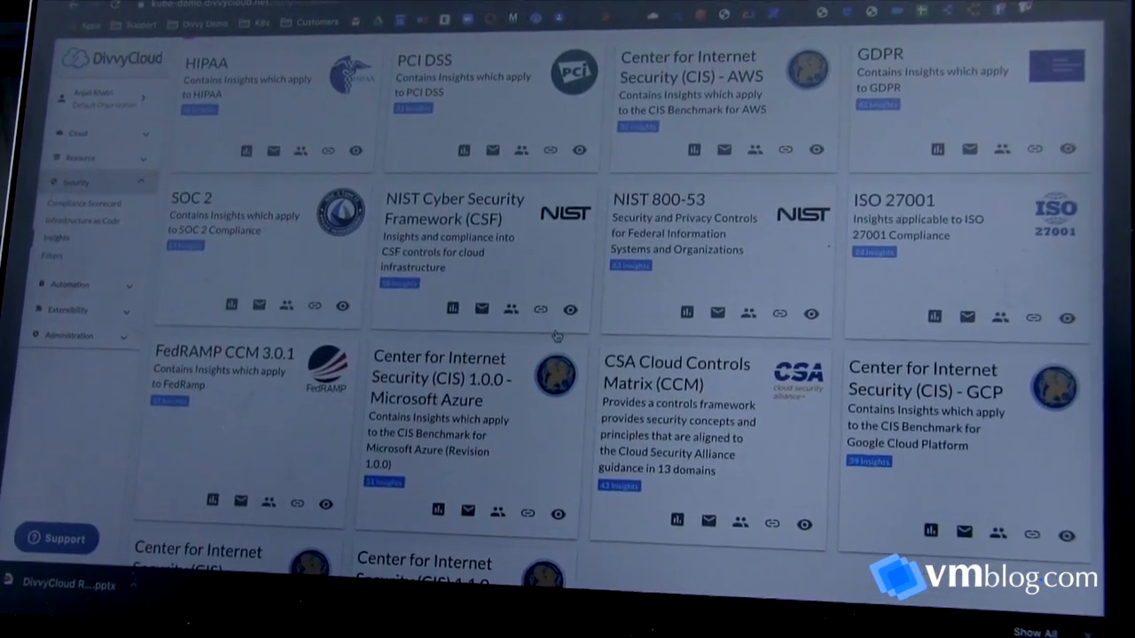
pyautogui.scroll(-3)
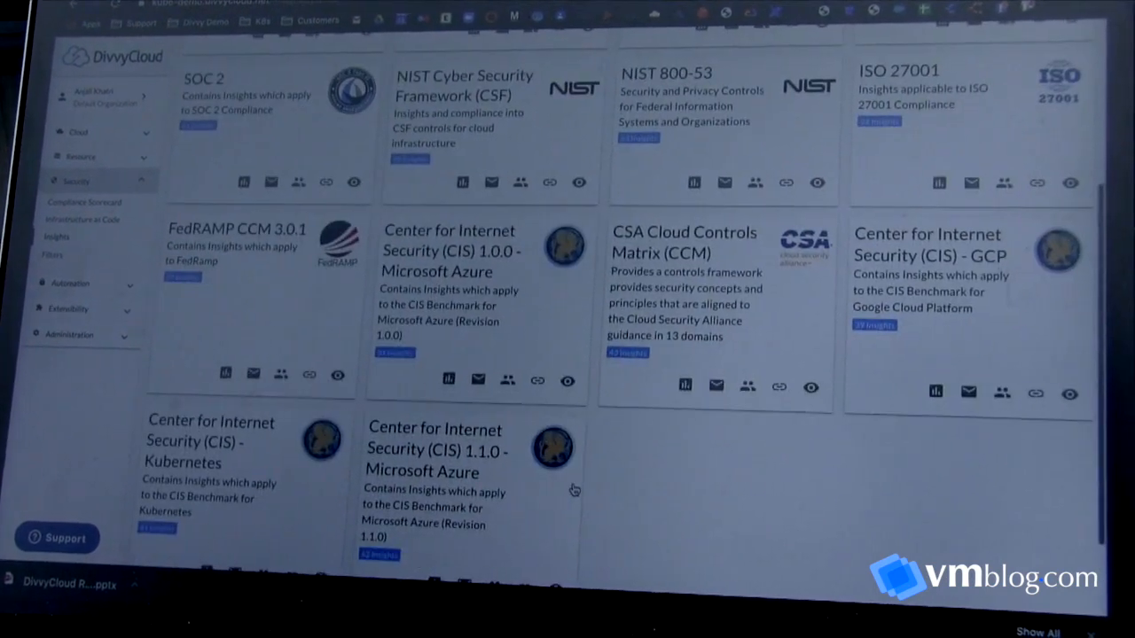
pyautogui.scroll(3)
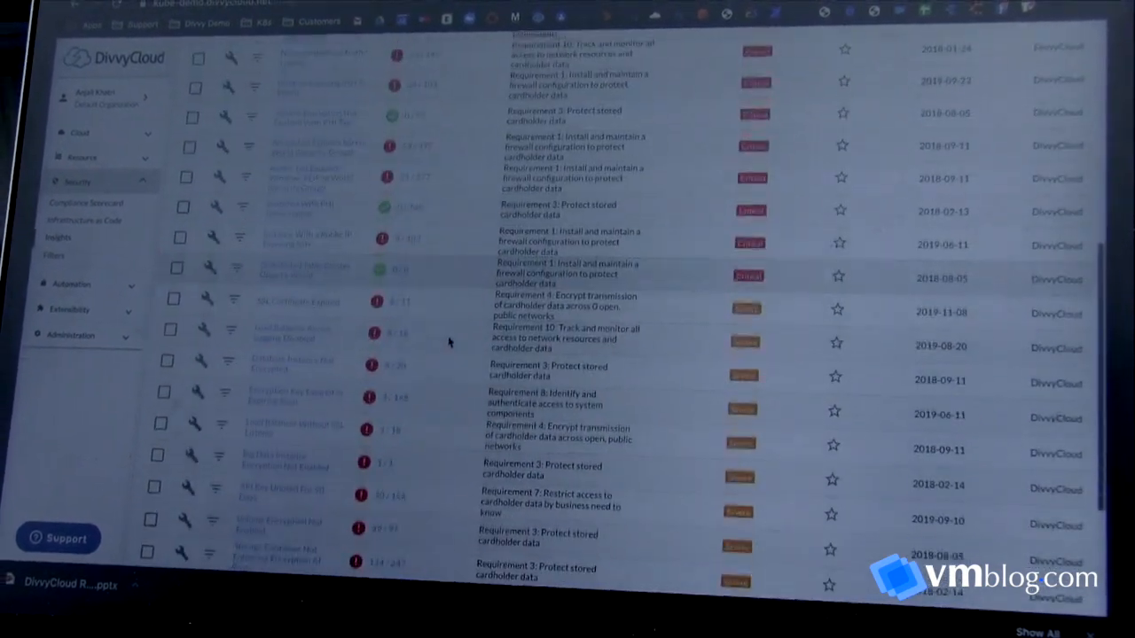
pyautogui.scroll(-3)
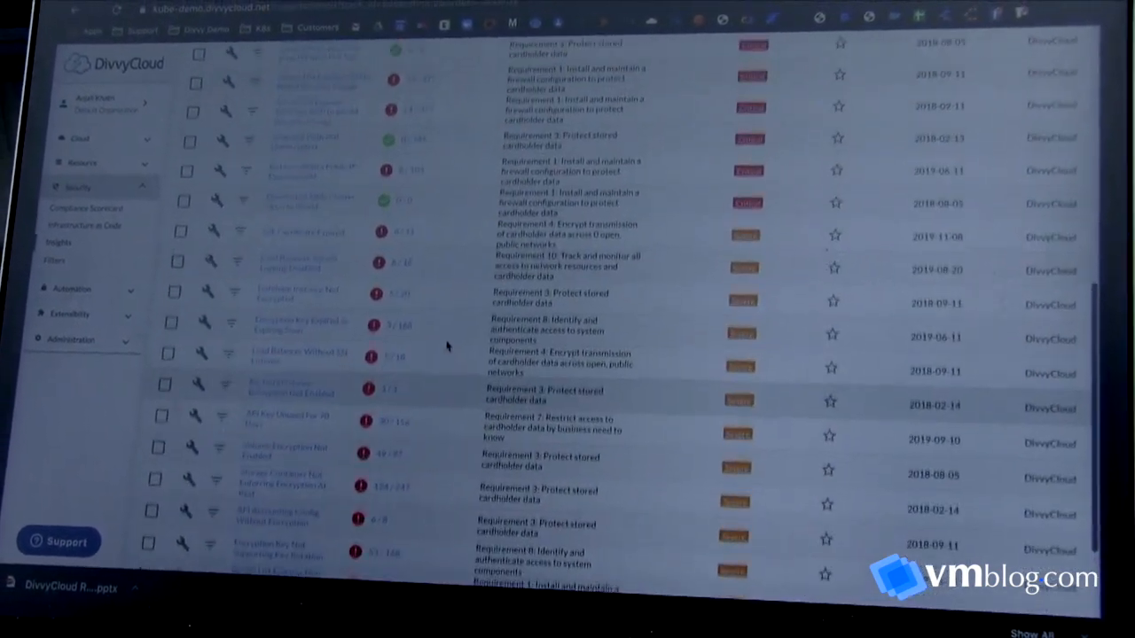
pyautogui.scroll(3)
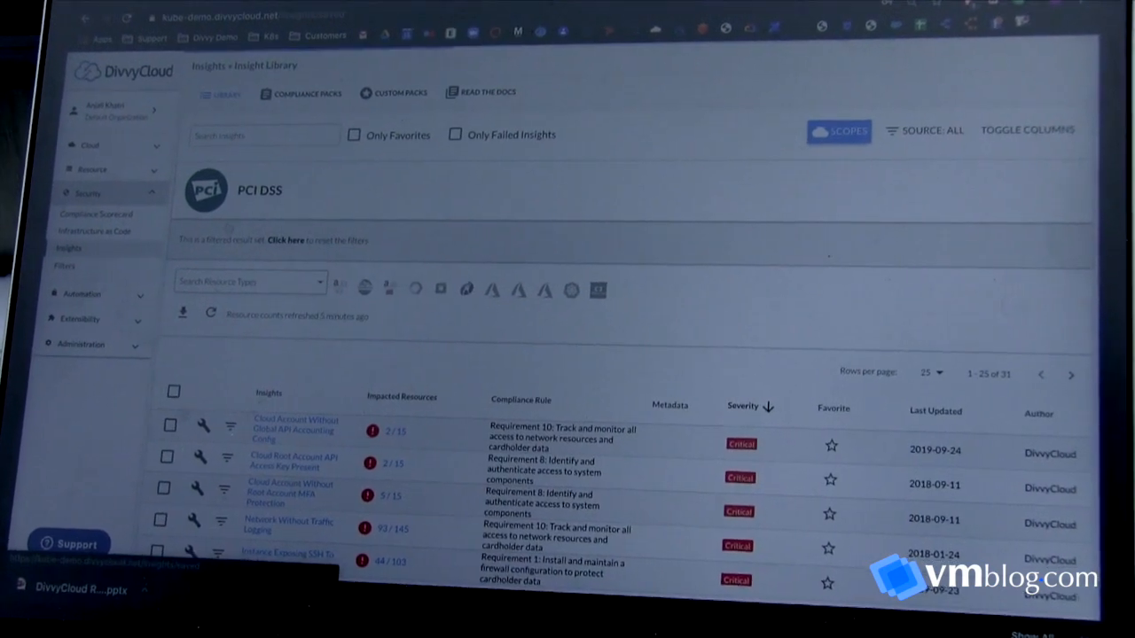
pyautogui.click(285, 239)
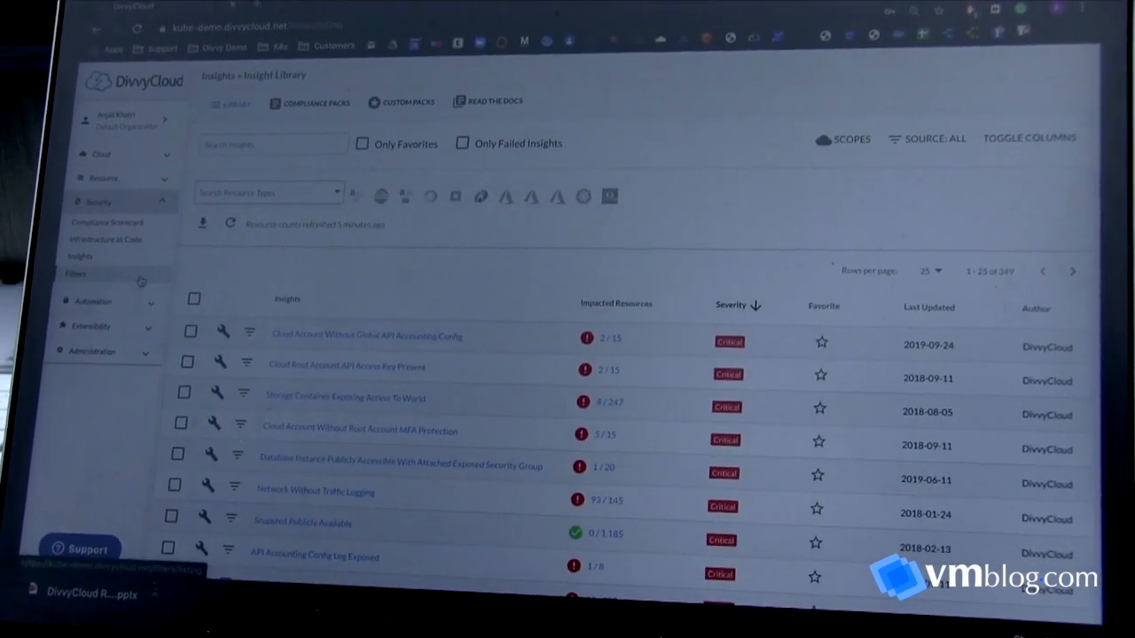
# Step: Browse the 961 query filters under Security > Filters with their insight and bot counts
pyautogui.click(75, 273)
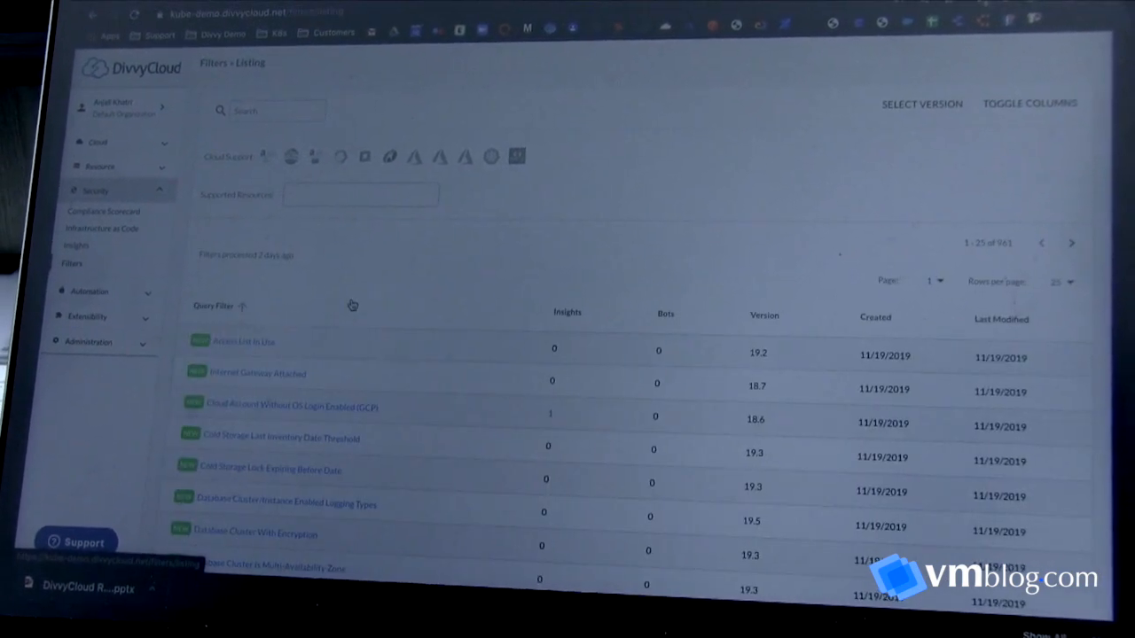
pyautogui.scroll(-3)
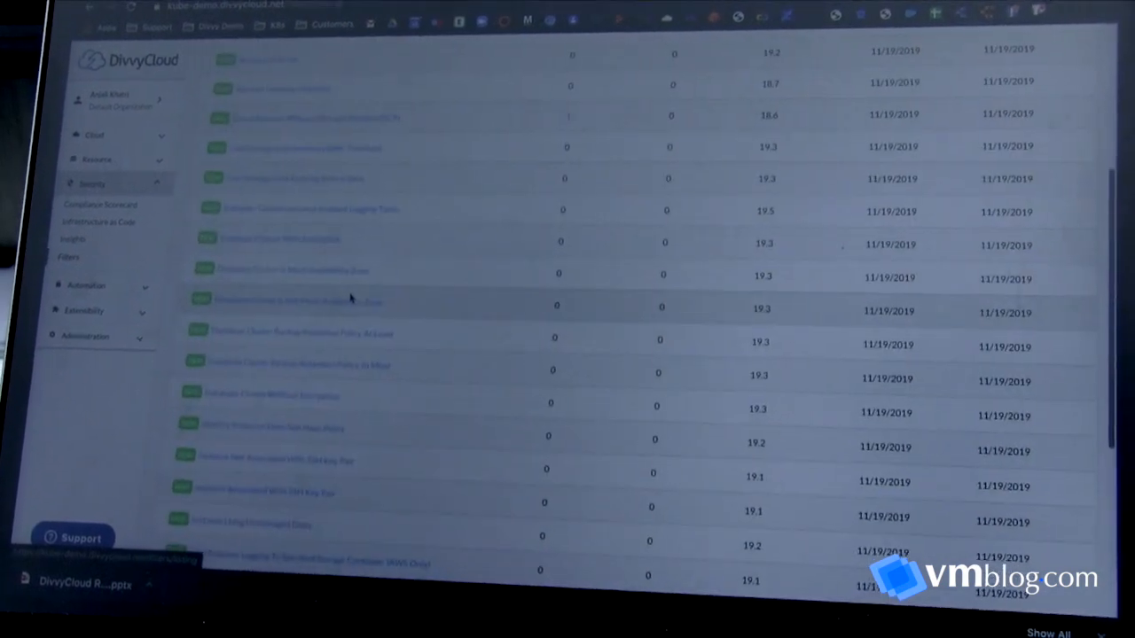
pyautogui.scroll(-3)
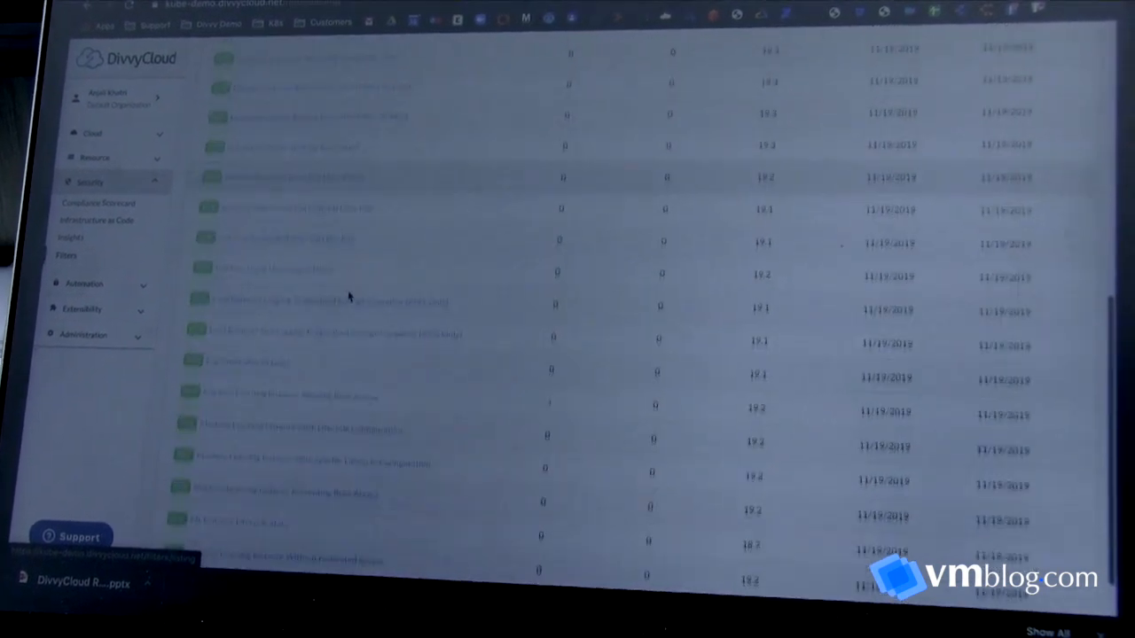
pyautogui.scroll(3)
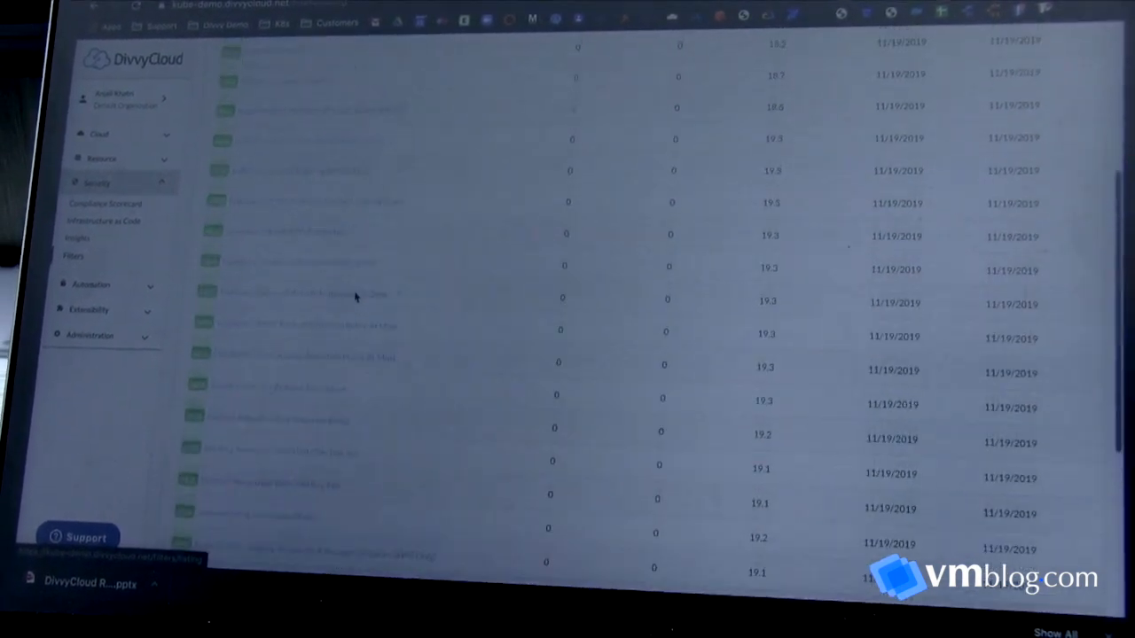
pyautogui.scroll(3)
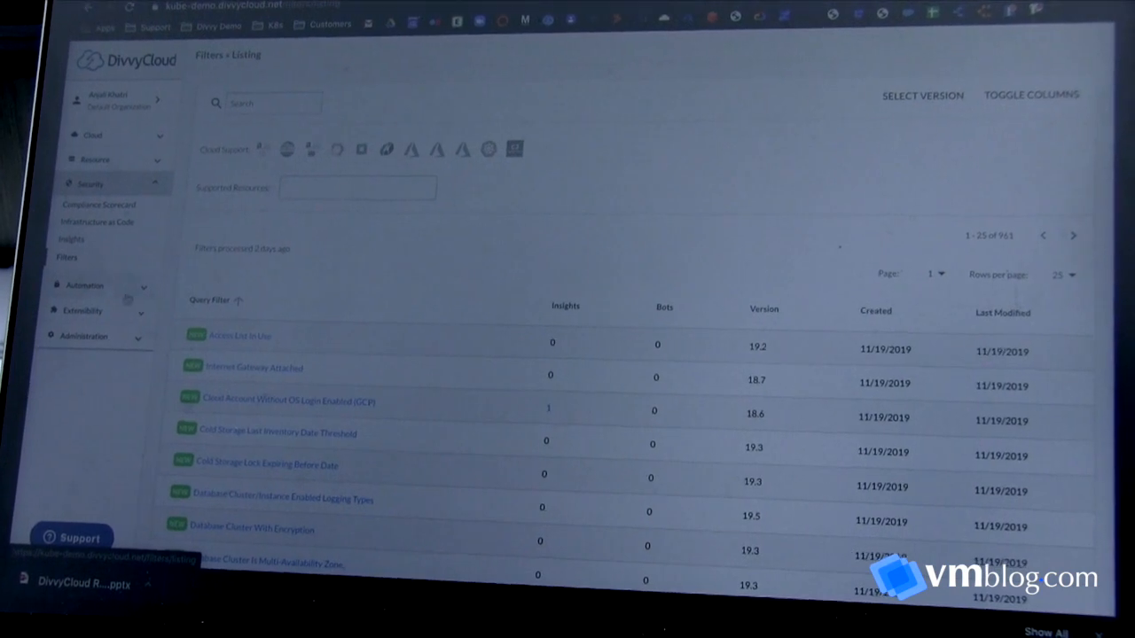
pyautogui.click(84, 285)
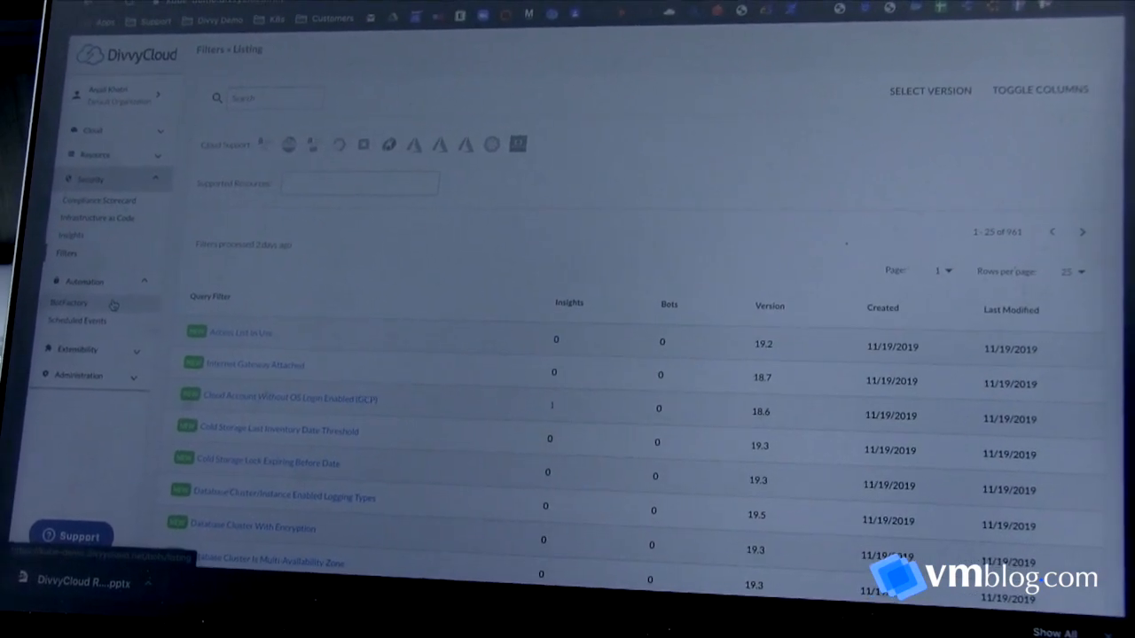
# Step: Open BotFactory's list of 11 bots and edit 'Instance Exposing SSH To World'
pyautogui.click(69, 302)
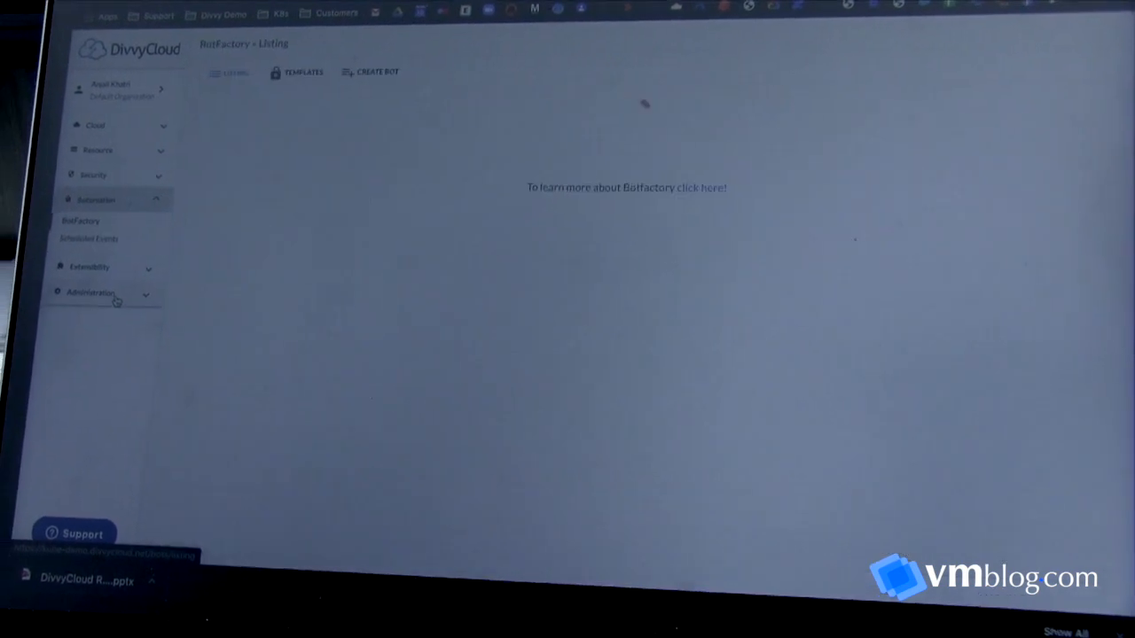
pyautogui.click(230, 73)
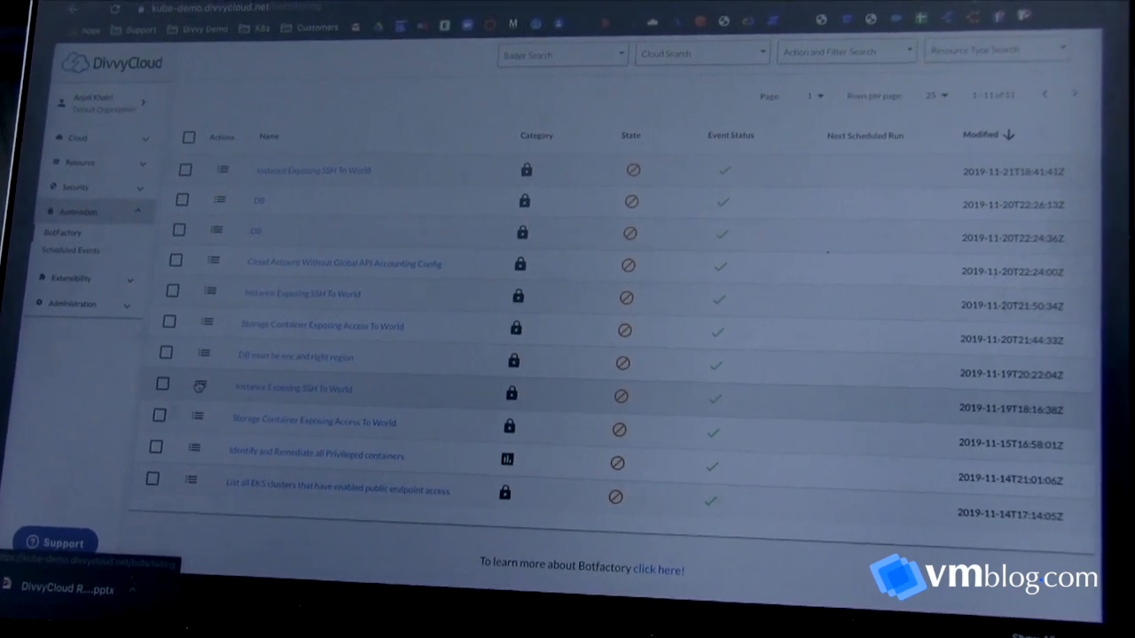
pyautogui.click(200, 386)
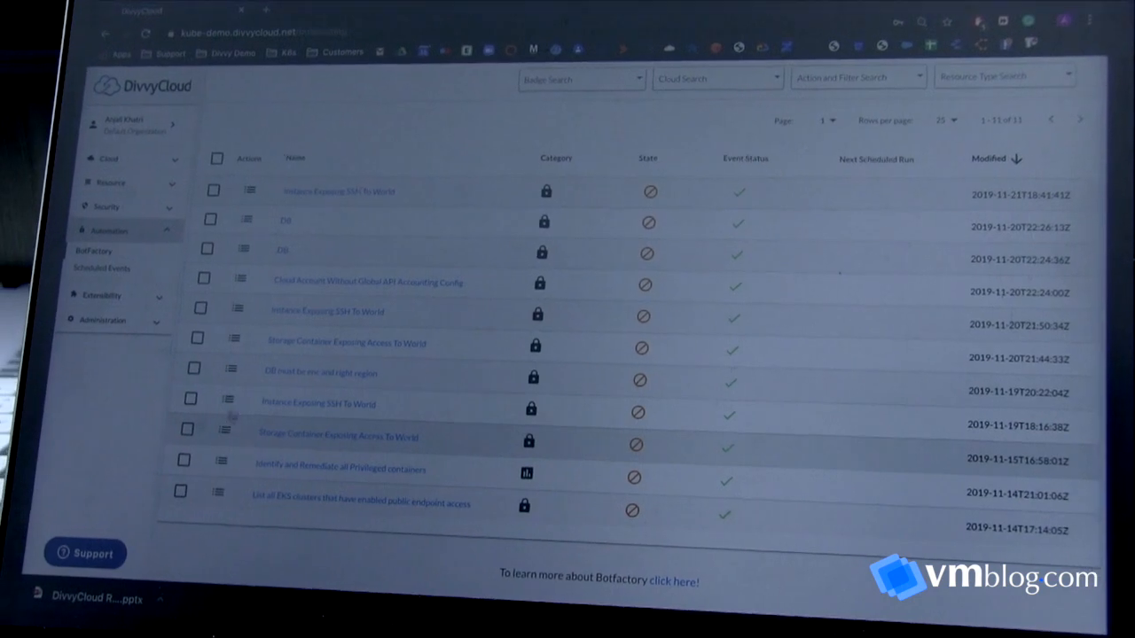
pyautogui.click(337, 190)
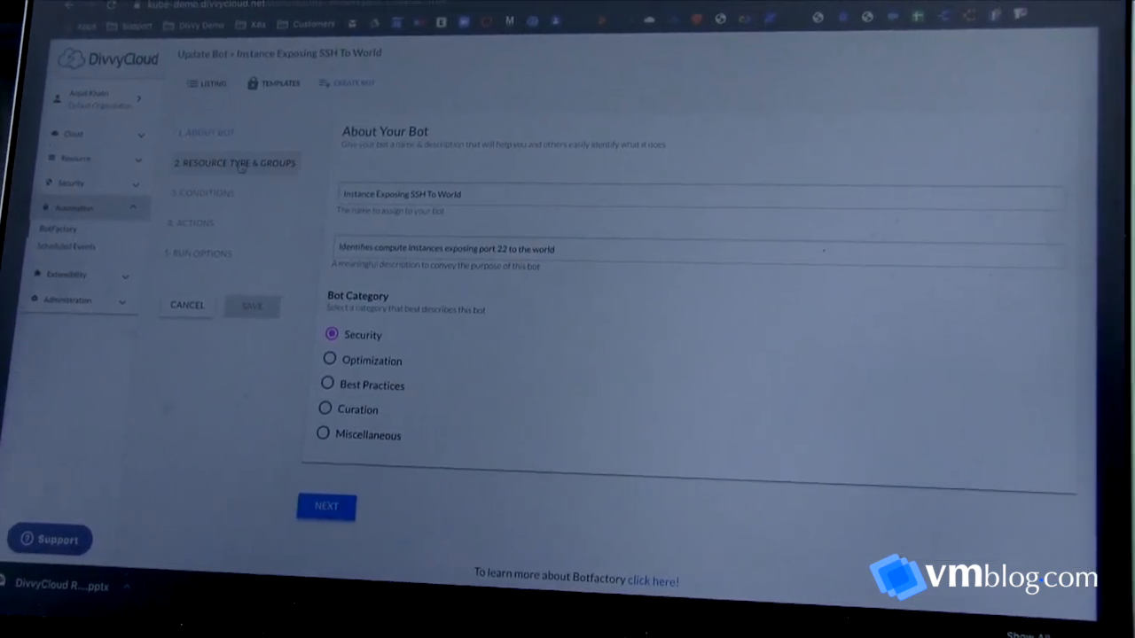
# Step: Review the SSH bot's instance scope across 15 clouds, then its Mark Resource Noncompliant action
pyautogui.click(325, 506)
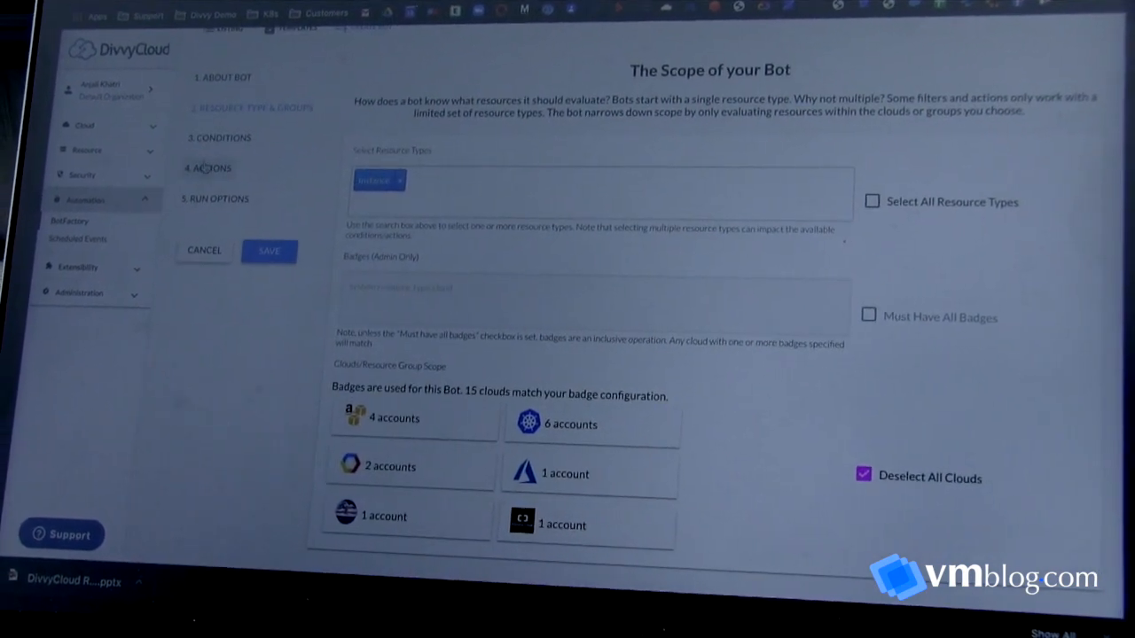
pyautogui.click(220, 137)
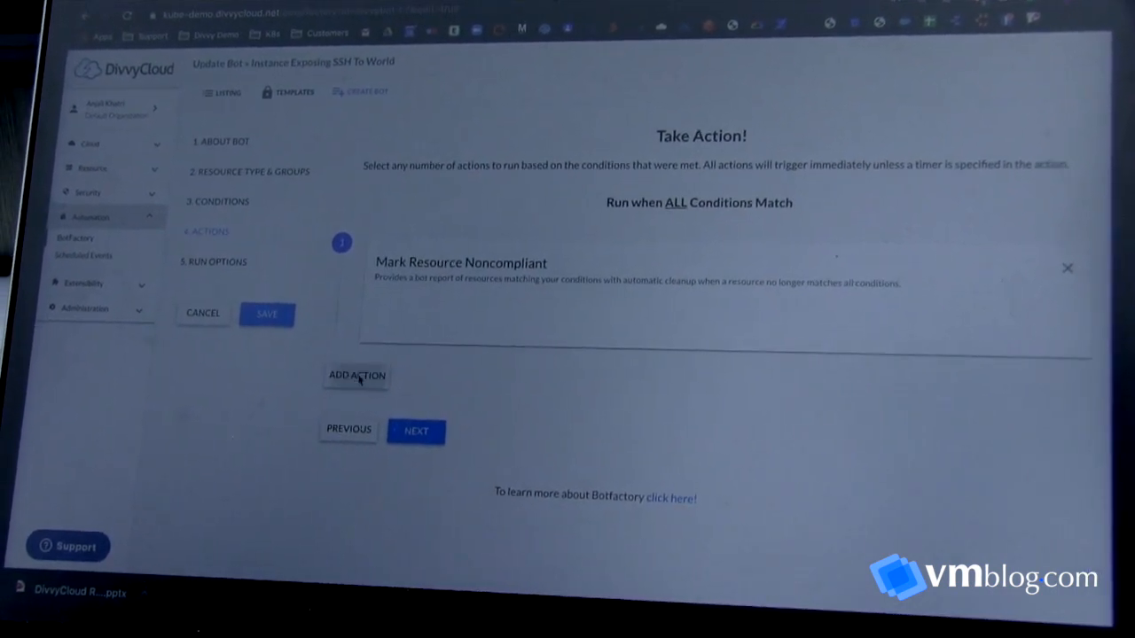
# Step: Browse the BotFactory Actions catalog without adding anything, then show the bot's Run Options
pyautogui.click(356, 375)
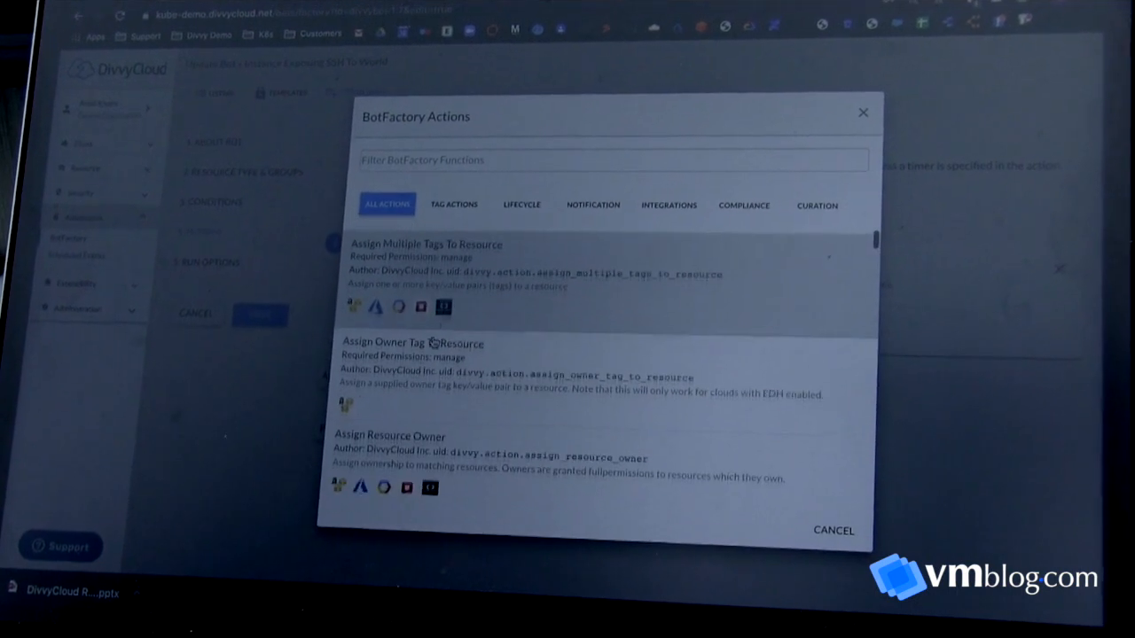
pyautogui.scroll(-3)
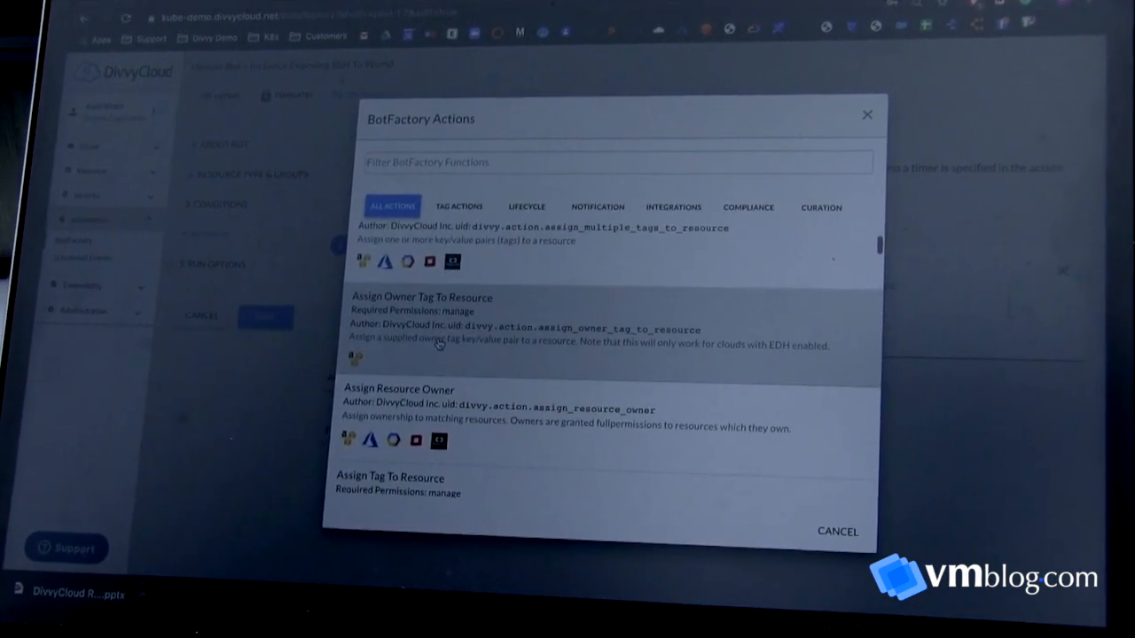
pyautogui.scroll(-3)
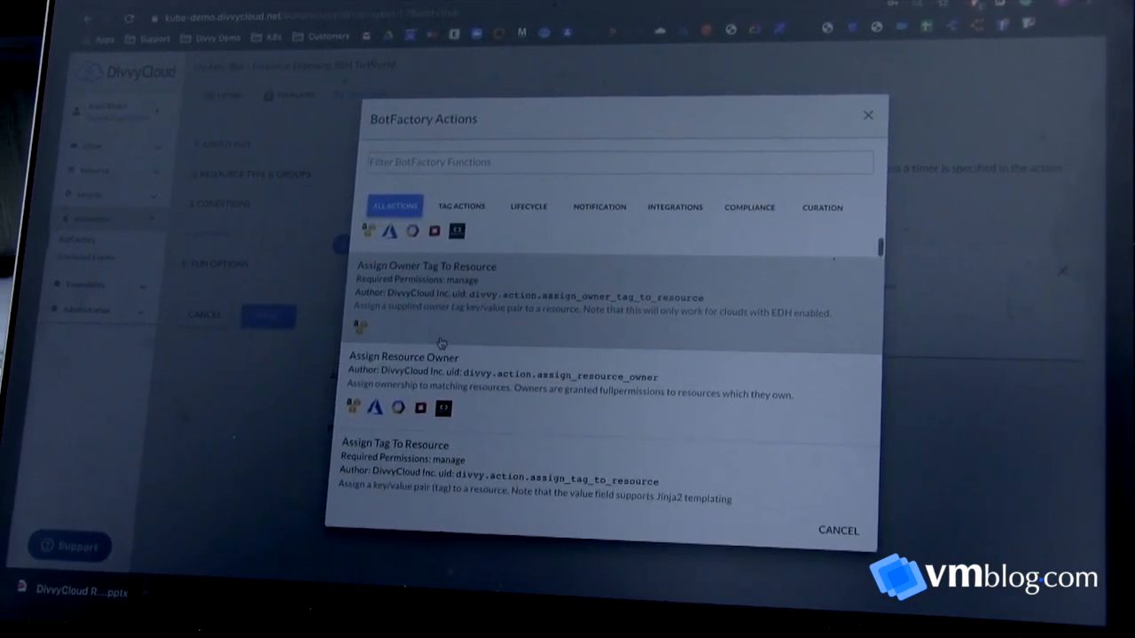
pyautogui.scroll(3)
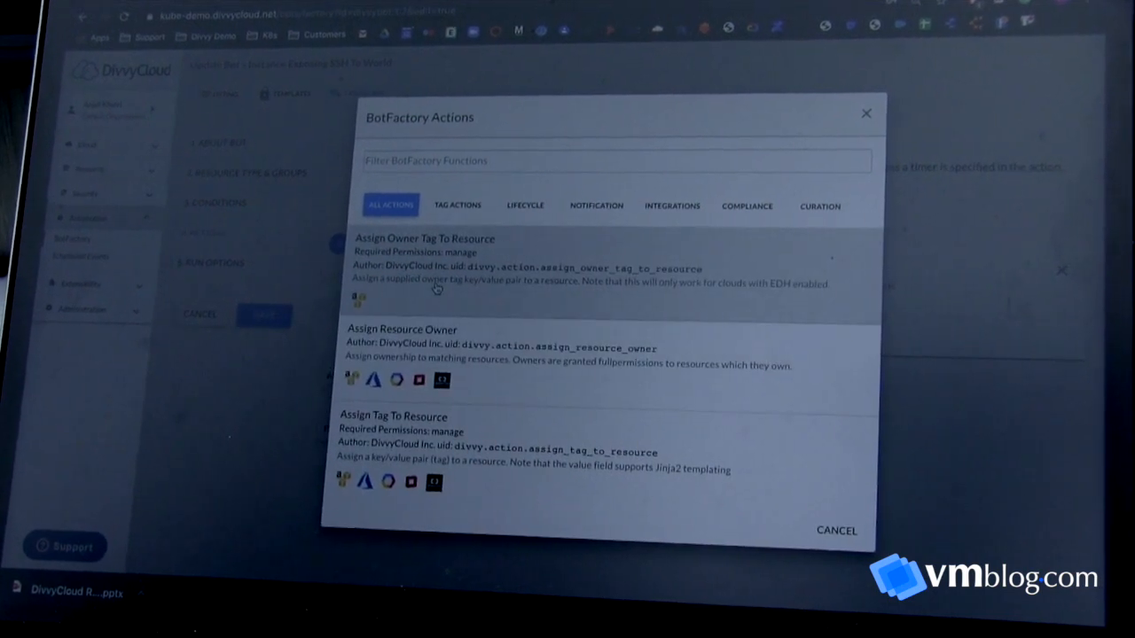
pyautogui.scroll(-3)
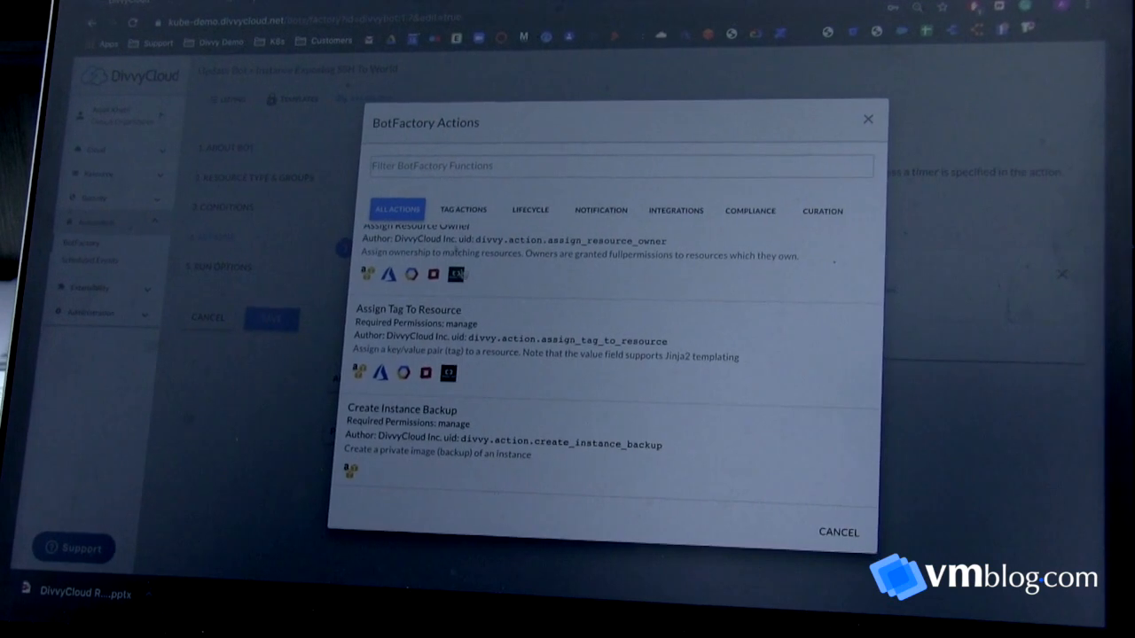
pyautogui.scroll(-3)
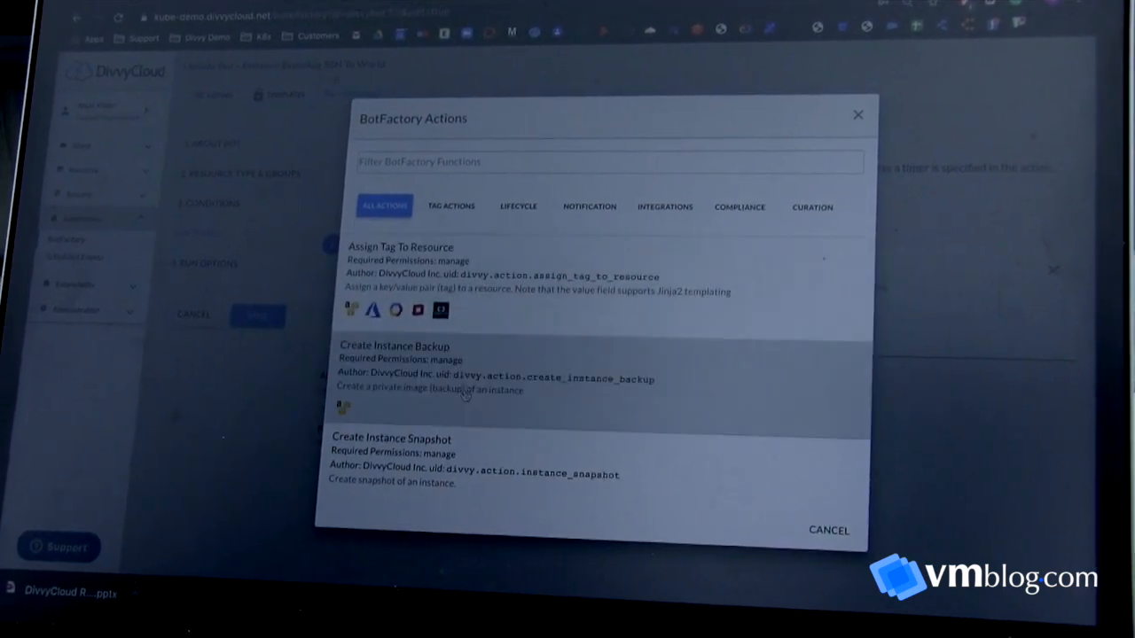
pyautogui.scroll(-3)
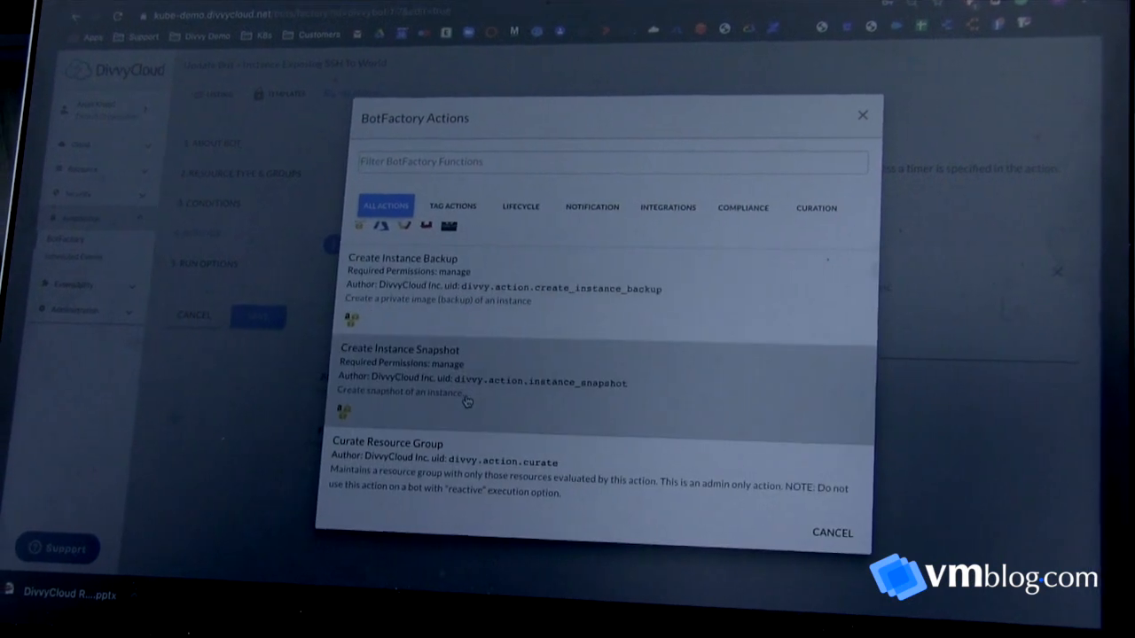
pyautogui.scroll(-3)
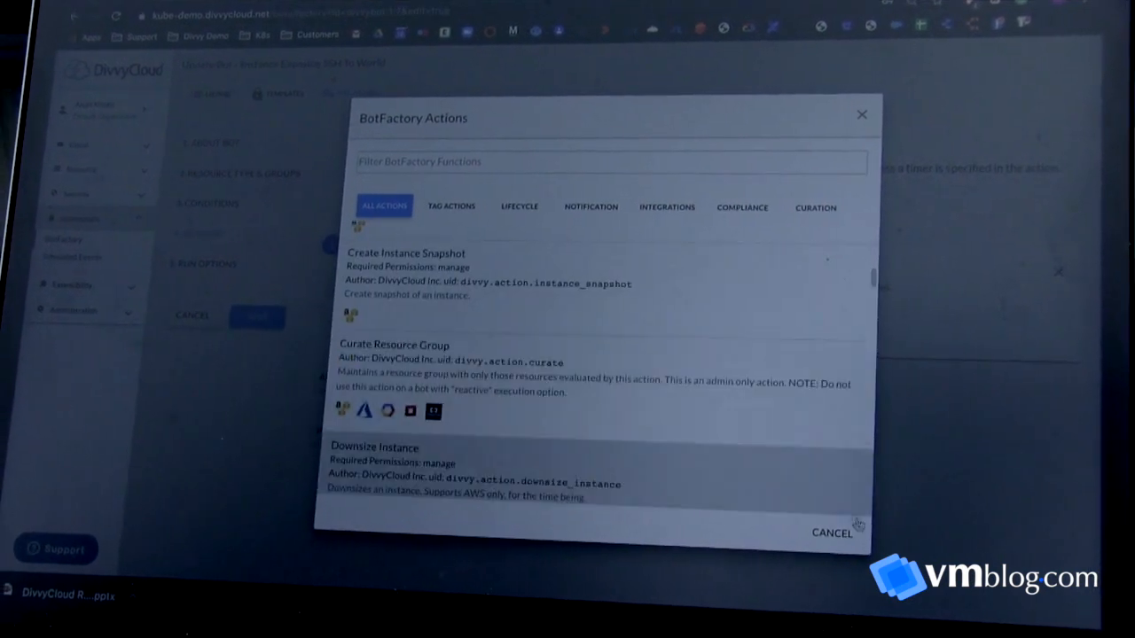
pyautogui.click(831, 532)
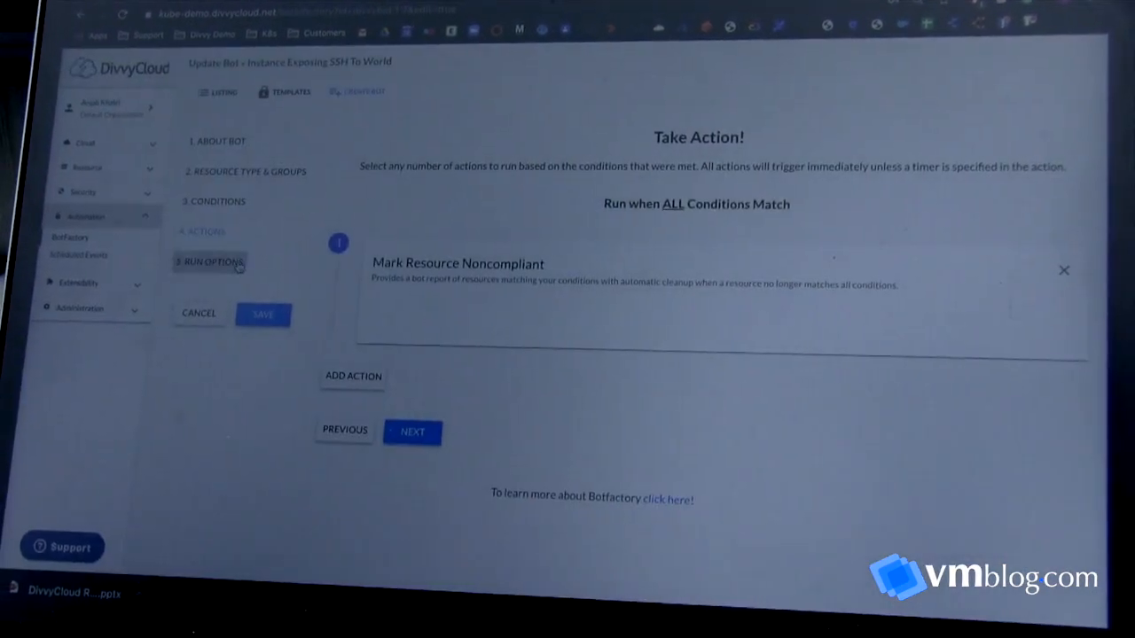
pyautogui.click(411, 431)
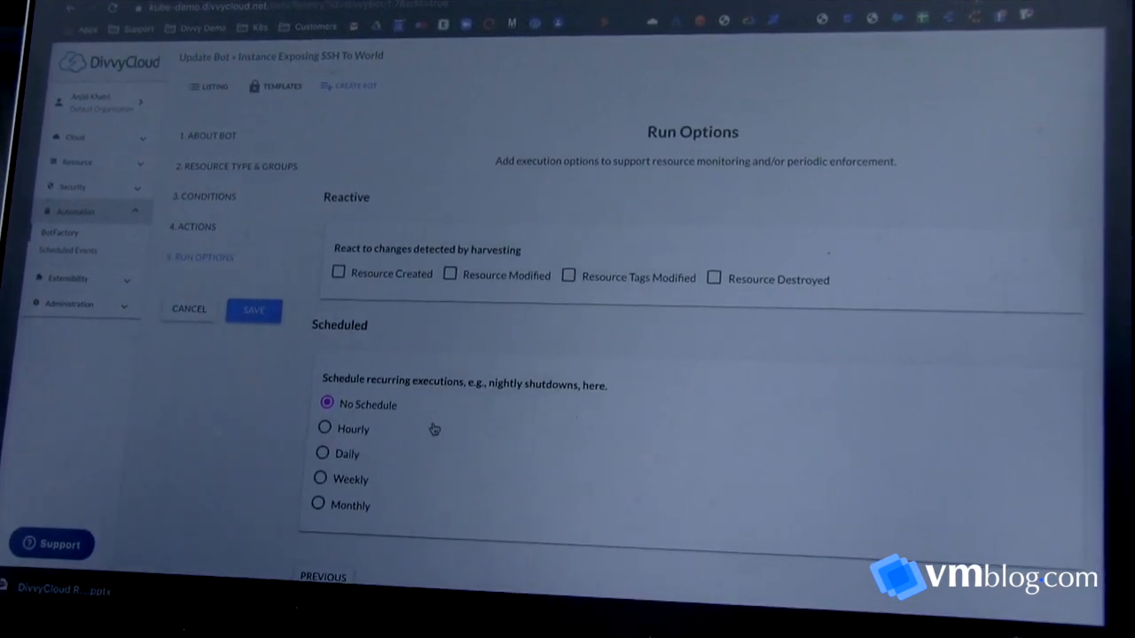